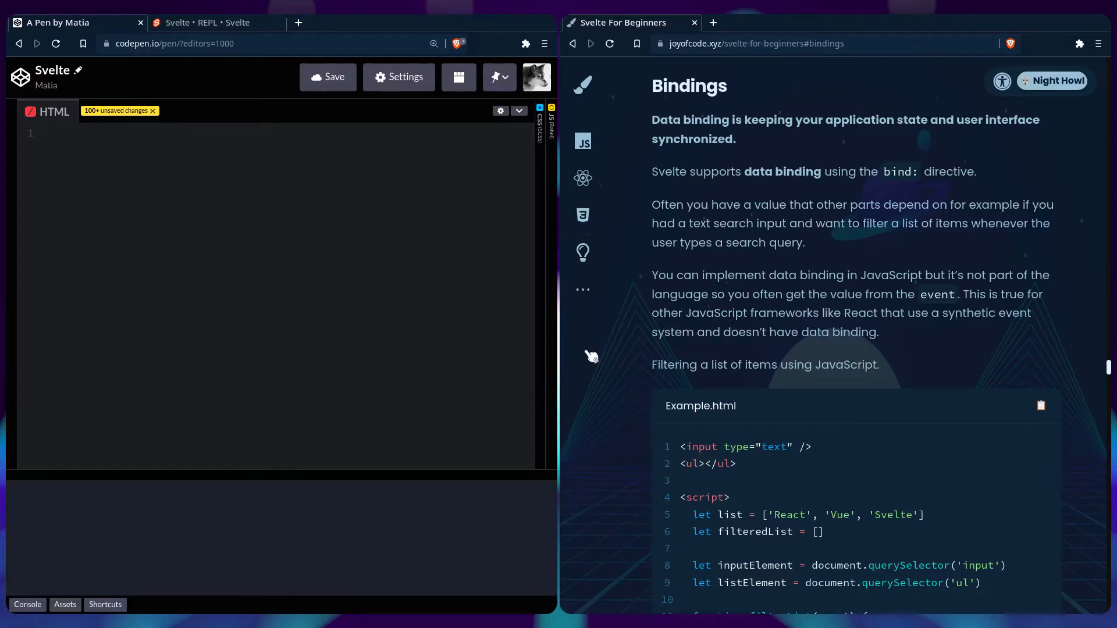
# - Add a text input, an empty ul and an empty script block to the pen's HTML
pyautogui.write('input type="text" />')
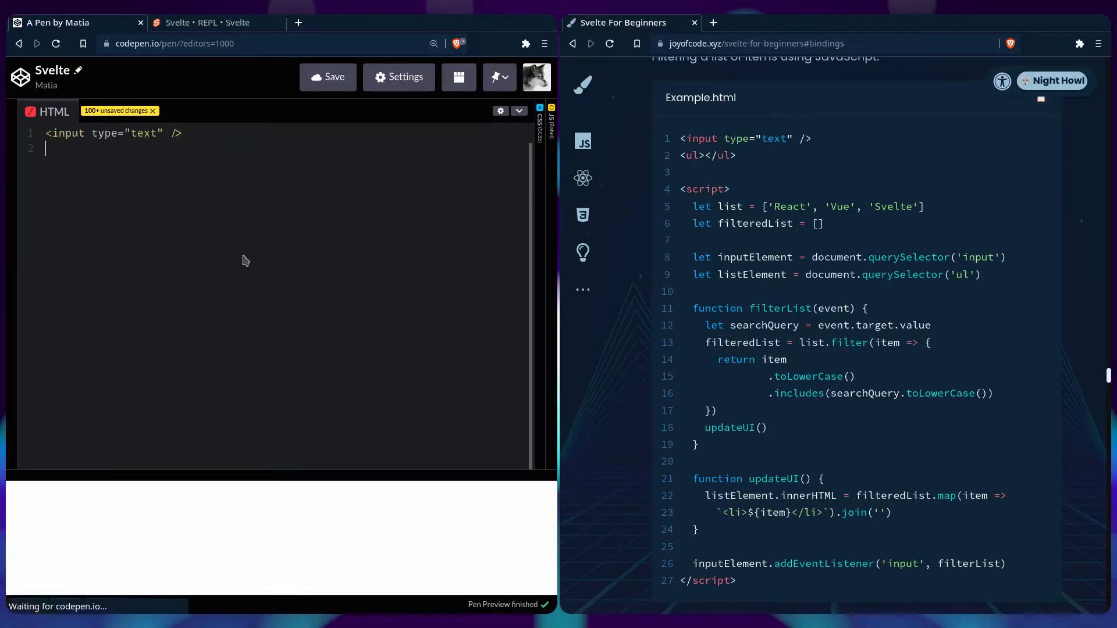
pyautogui.write('<ul></ul>')
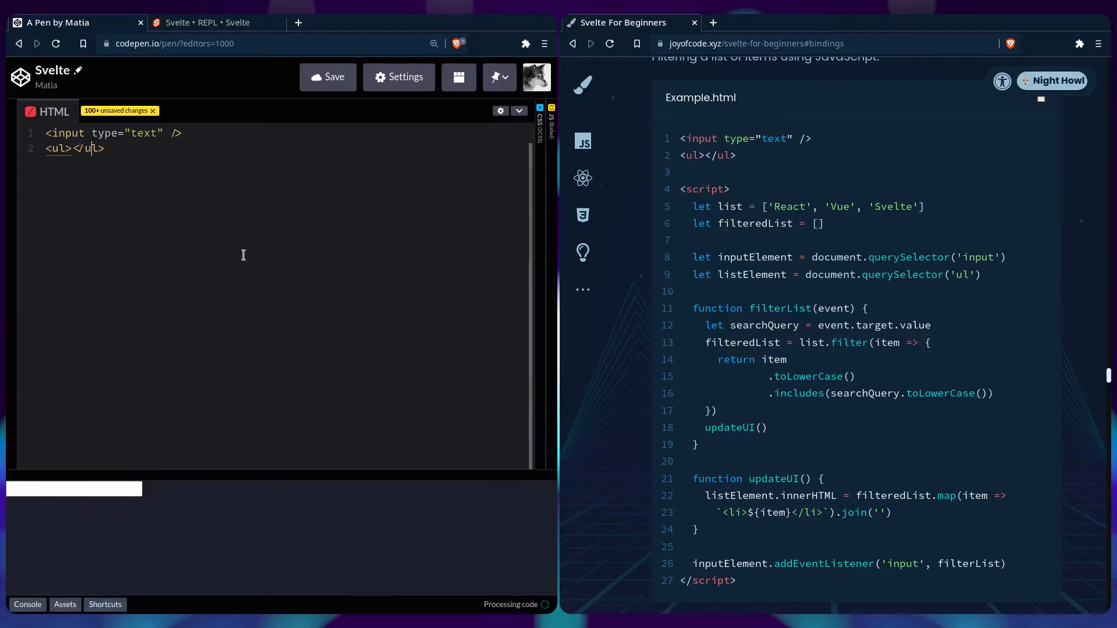
pyautogui.press('Enter')
pyautogui.write('<script></script>')
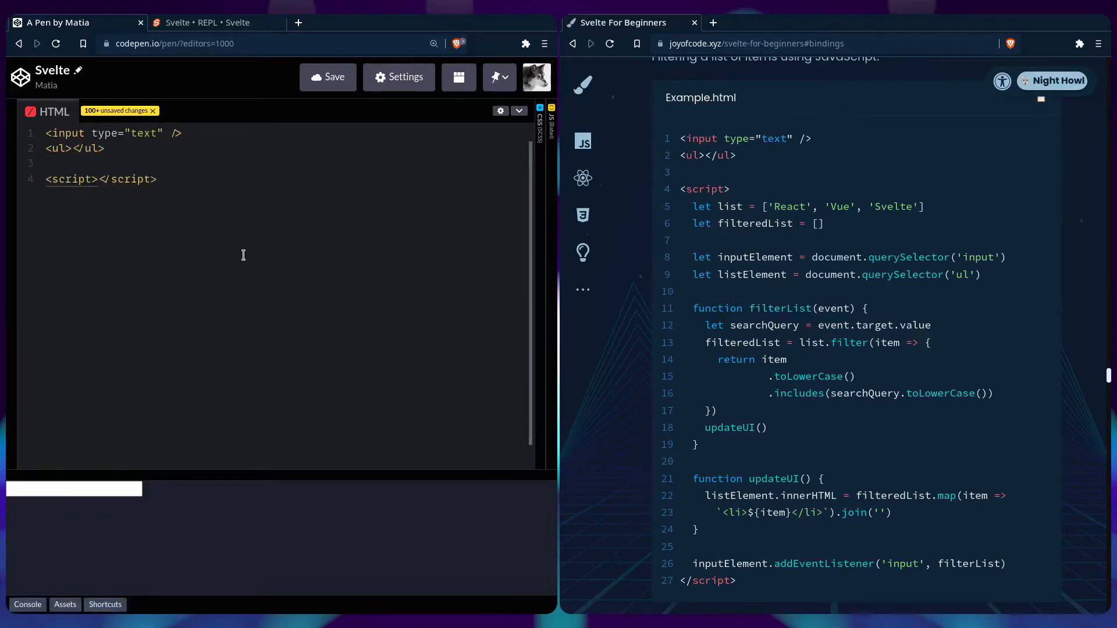
# - Declare list = ['React', 'Vue', 'Svelte'] and filteredList = [] inside the script
pyautogui.write("let list = ['React', '")
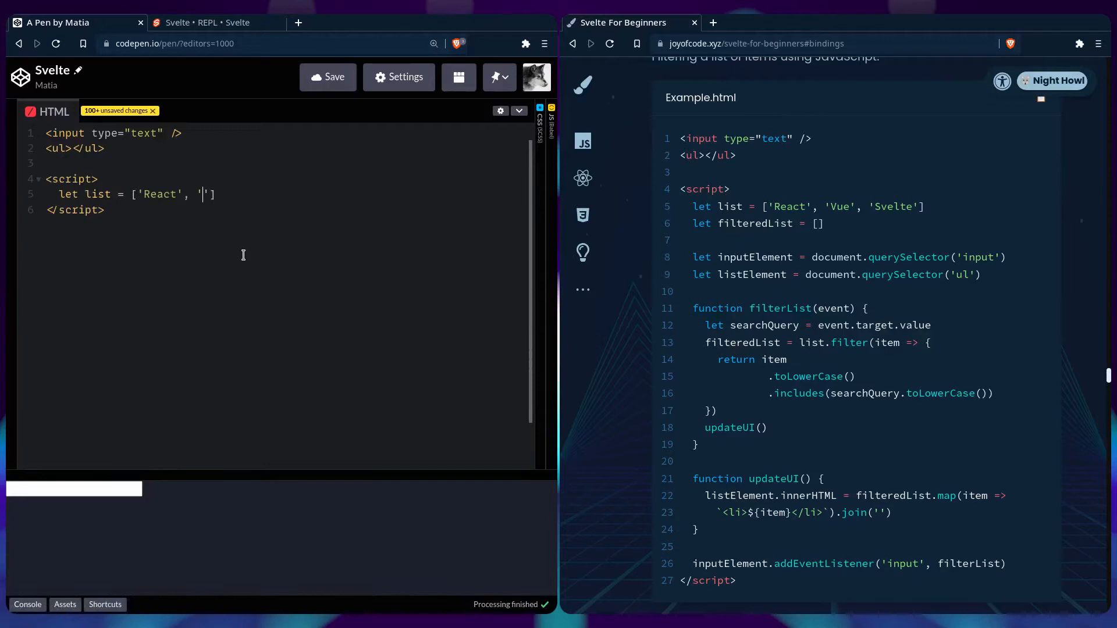
pyautogui.write("Vue', 'Svelte")
pyautogui.write('let')
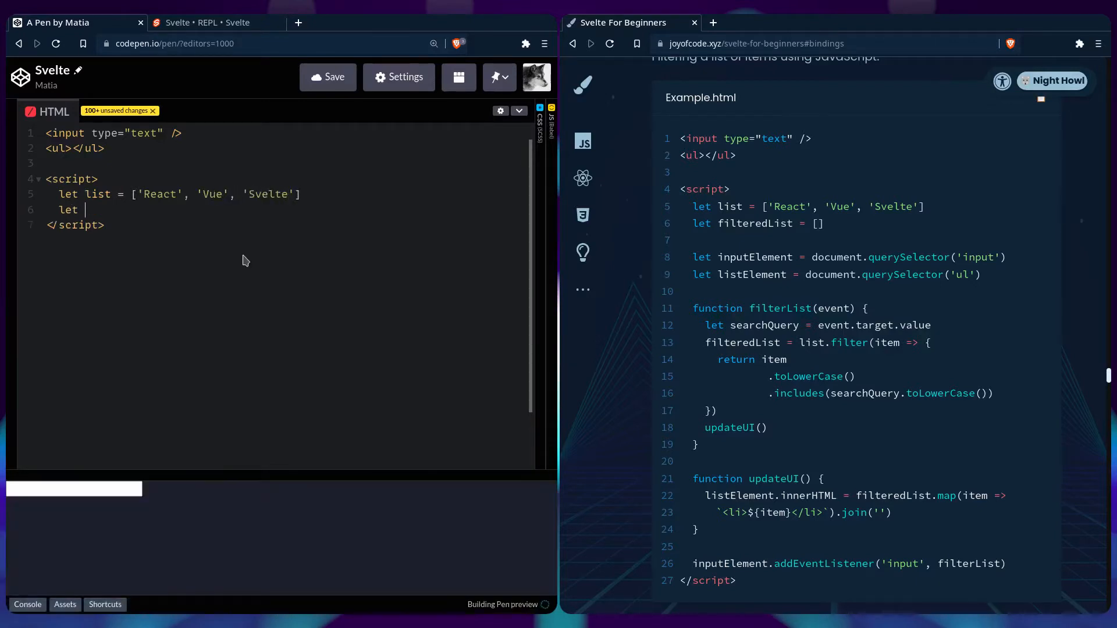
pyautogui.write('filtered')
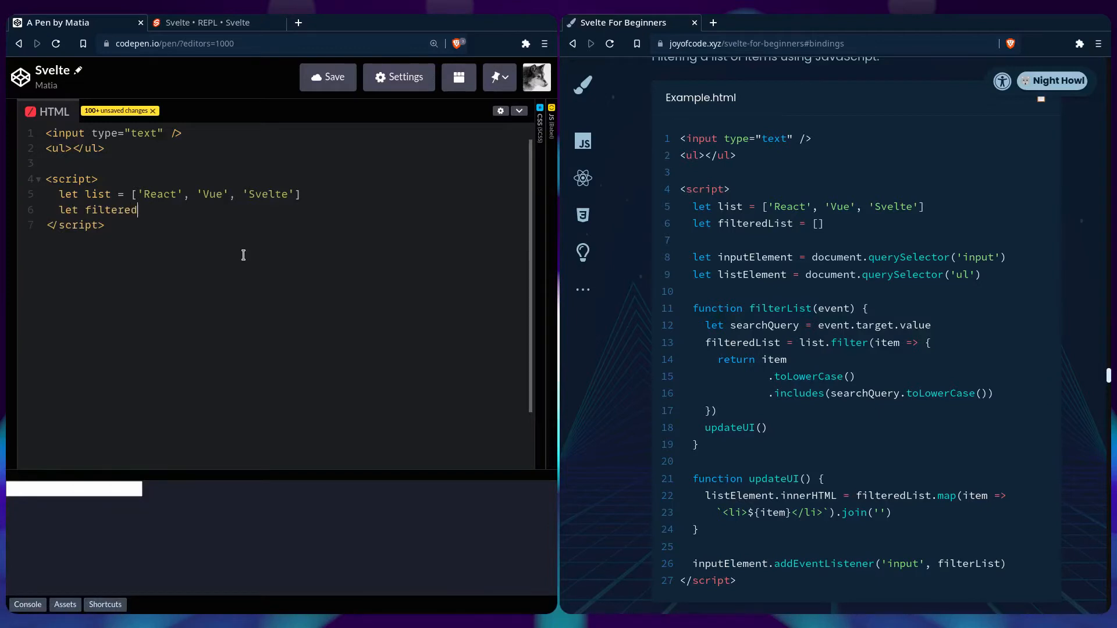
pyautogui.write('List = []')
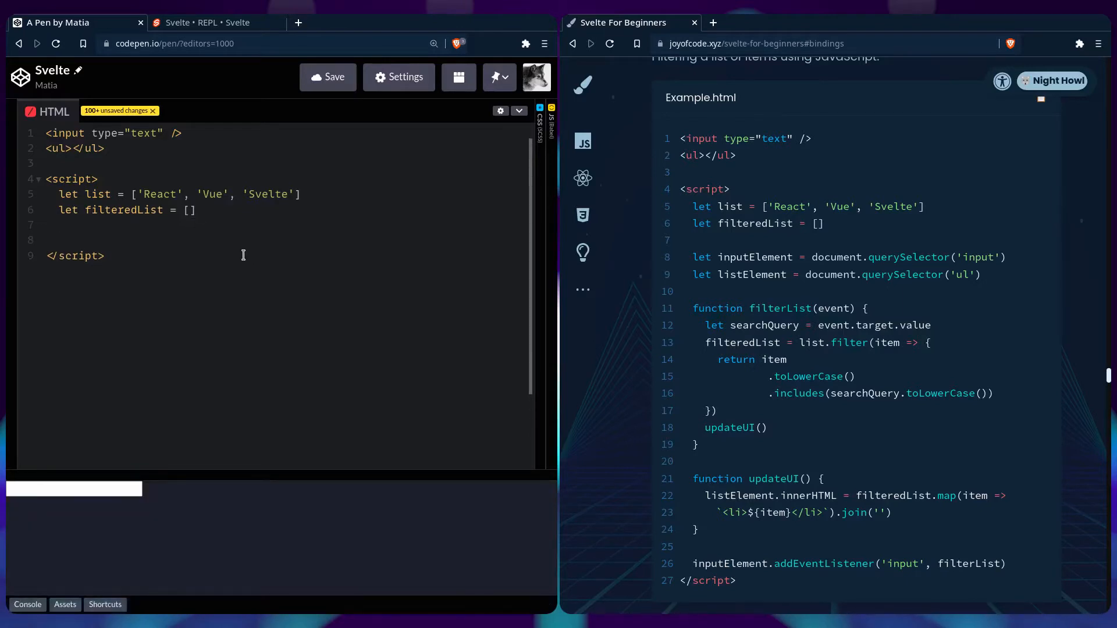
# - Declare inputElement and listElement using document.querySelector('input') and querySelector('ul')
pyautogui.write('let')
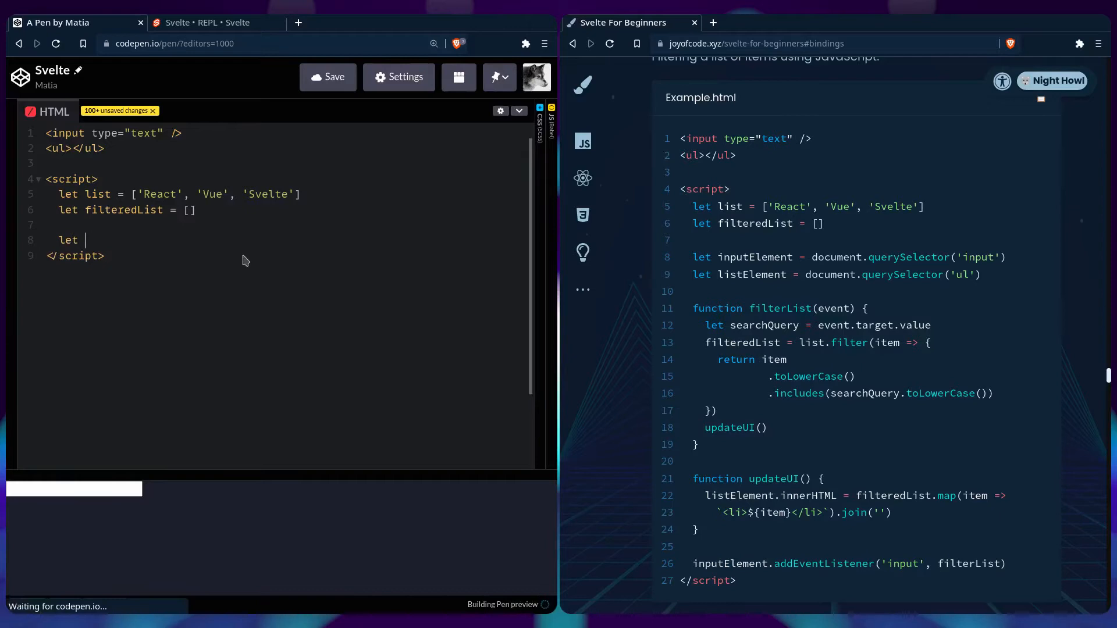
pyautogui.write('inputElement')
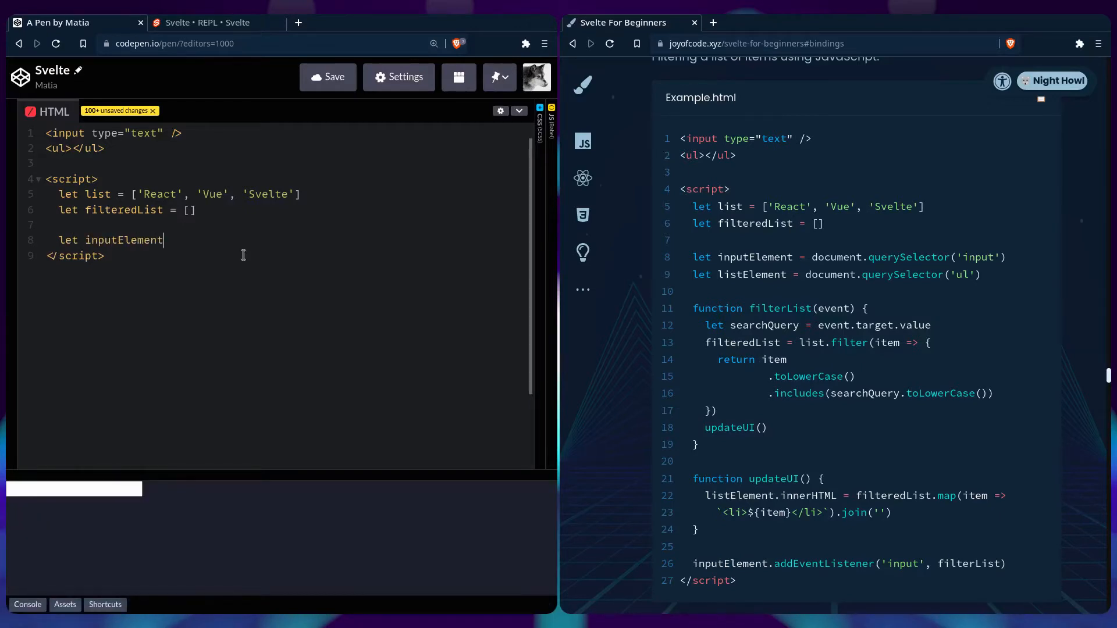
pyautogui.write("= document.querySelector('input")
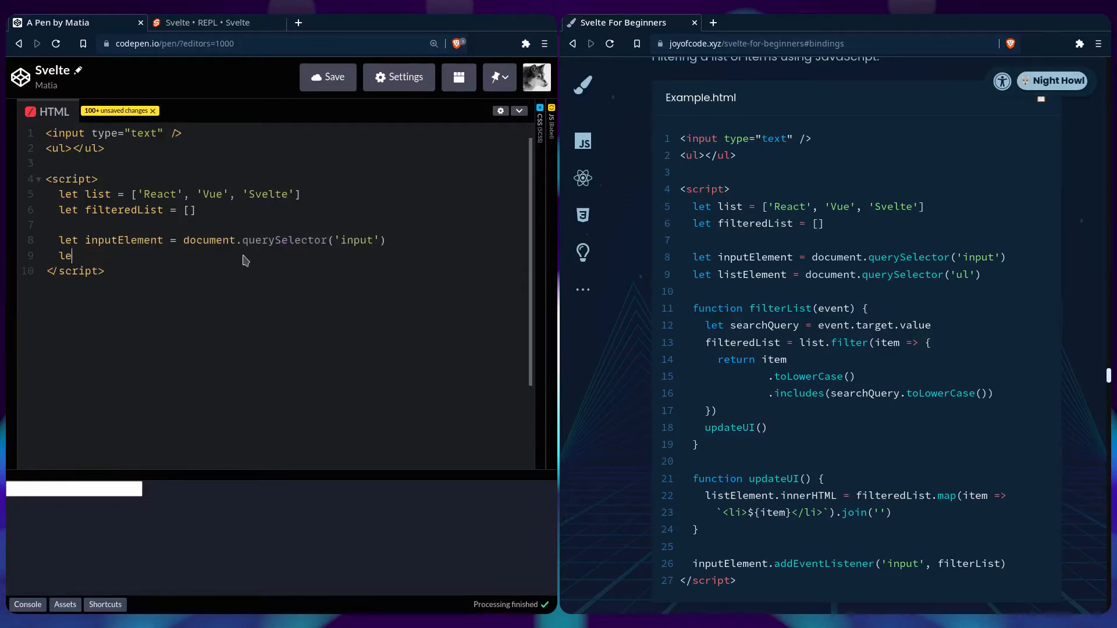
pyautogui.write('istElement = document.query')
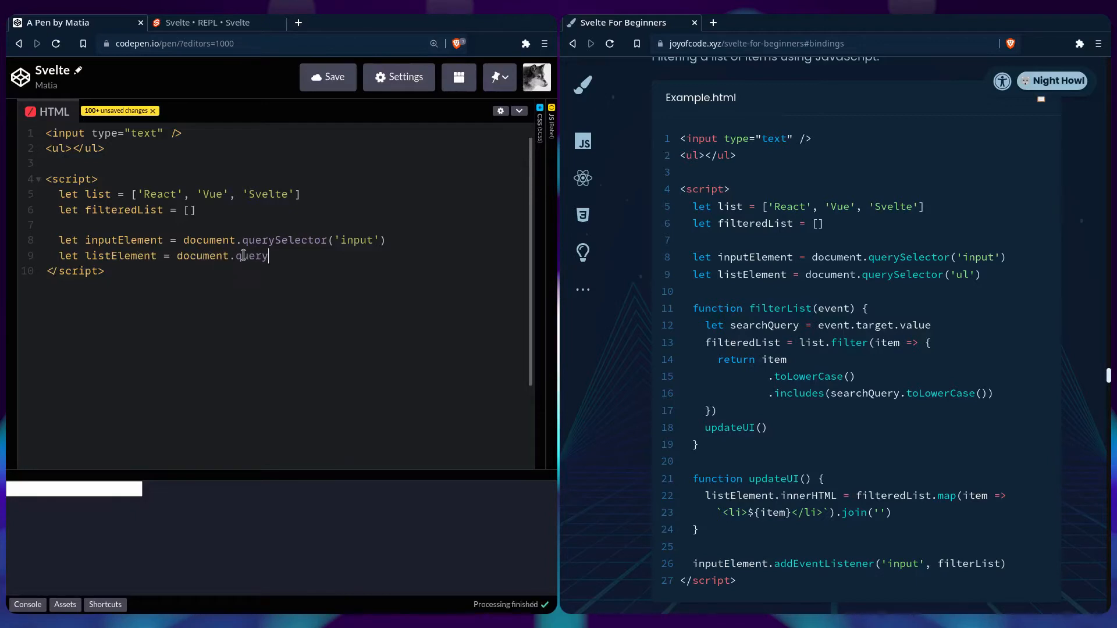
pyautogui.write("Selector('')")
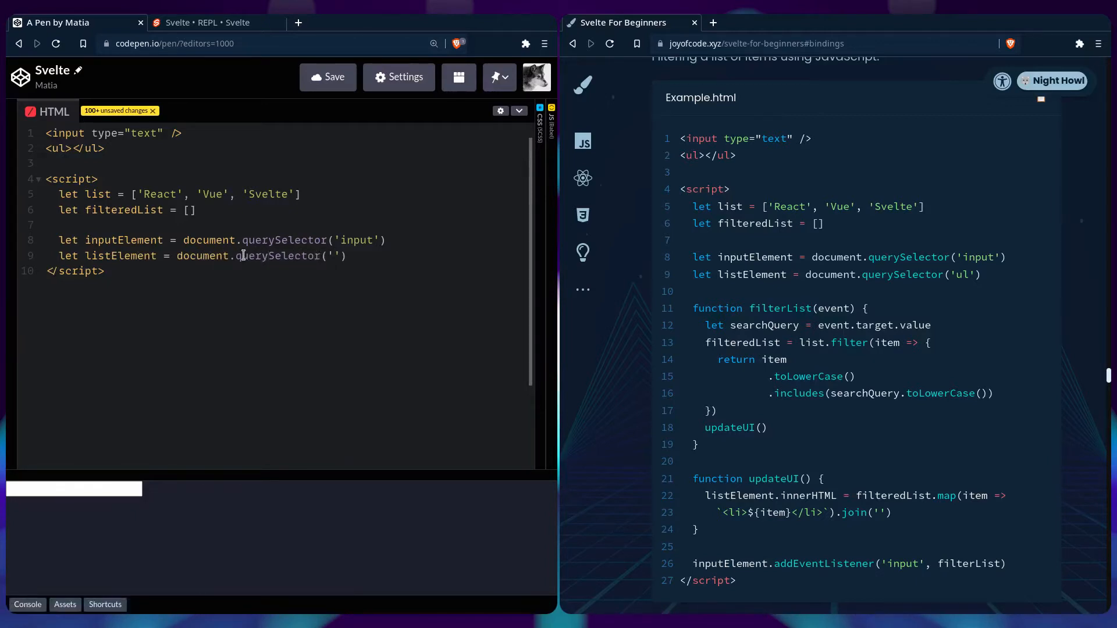
pyautogui.write('ul')
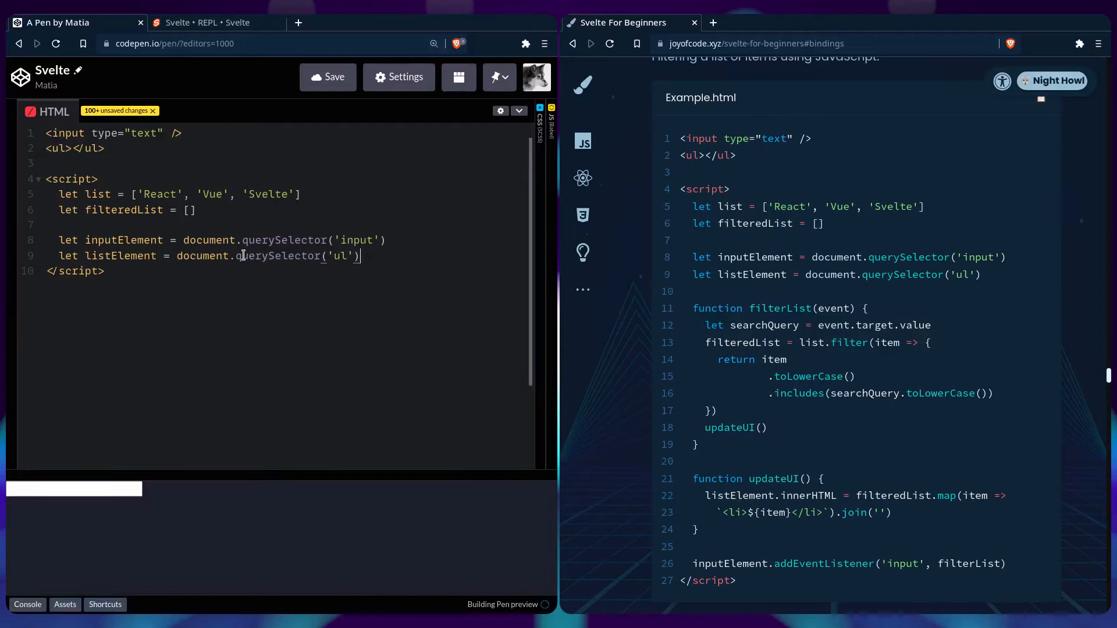
pyautogui.press('Enter')
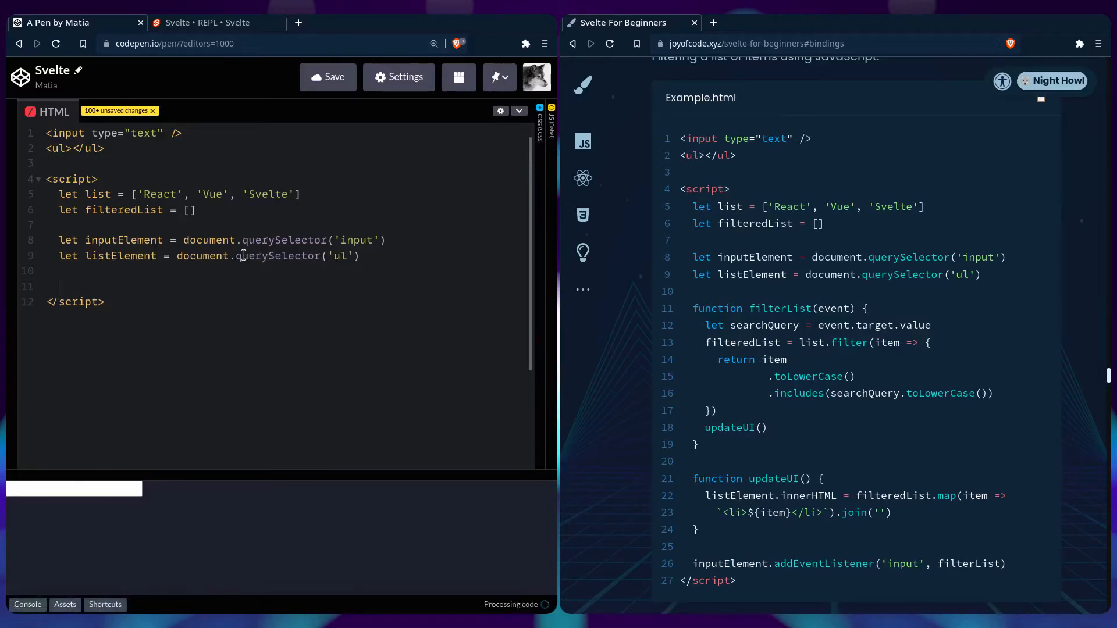
# - Start function filterList(event), setting searchQuery from event.target and assigning filteredList
pyautogui.write('function filt')
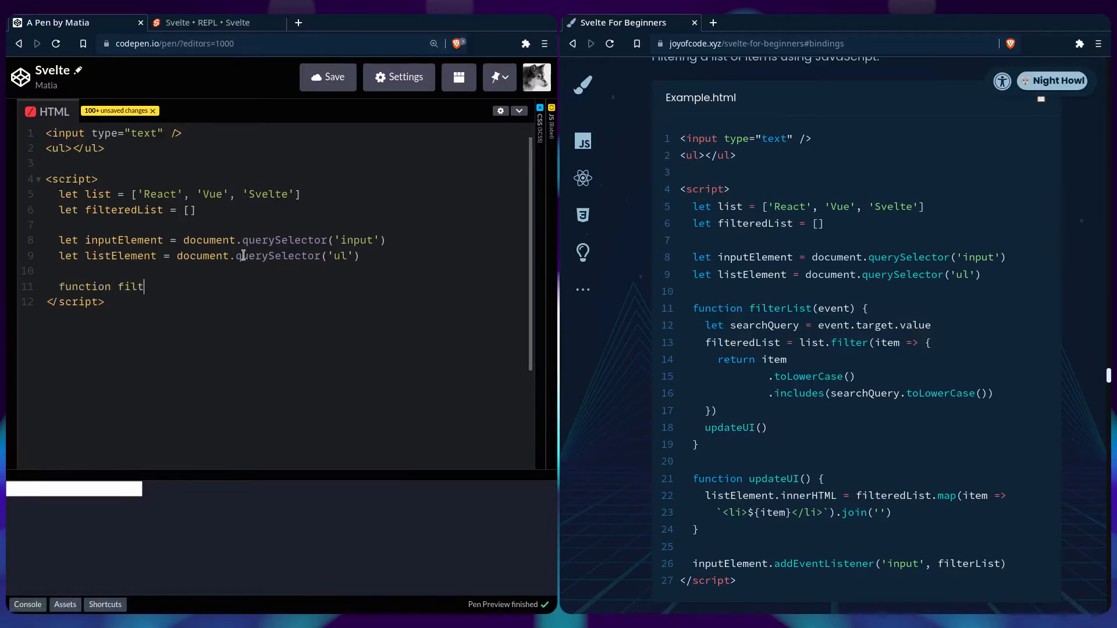
pyautogui.write('erList(event) {')
pyautogui.write('let s')
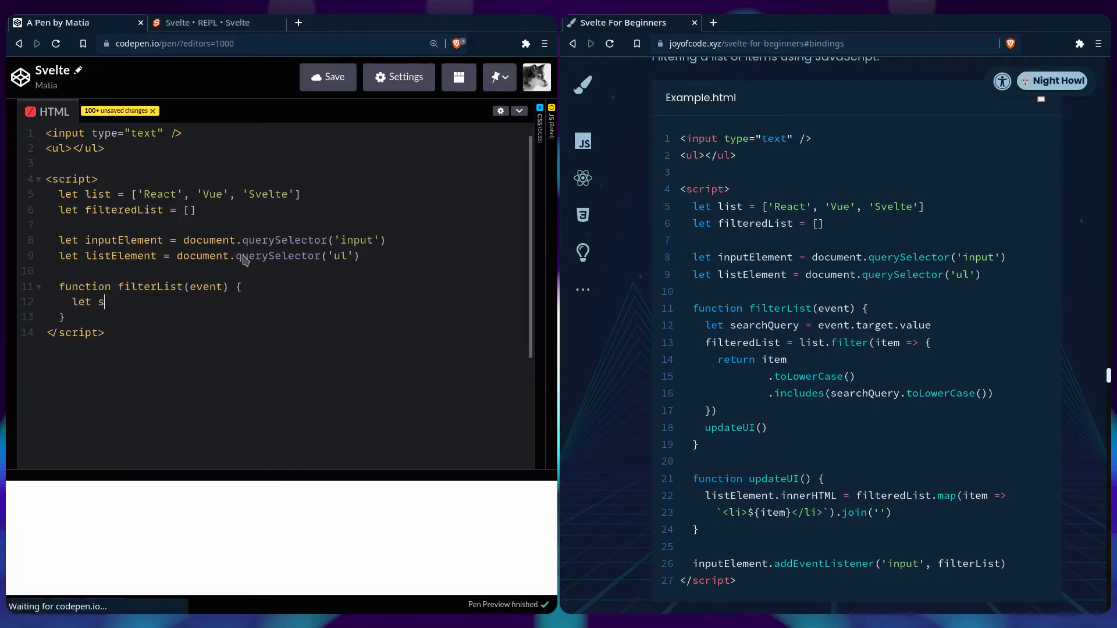
pyautogui.write('earchQuery =')
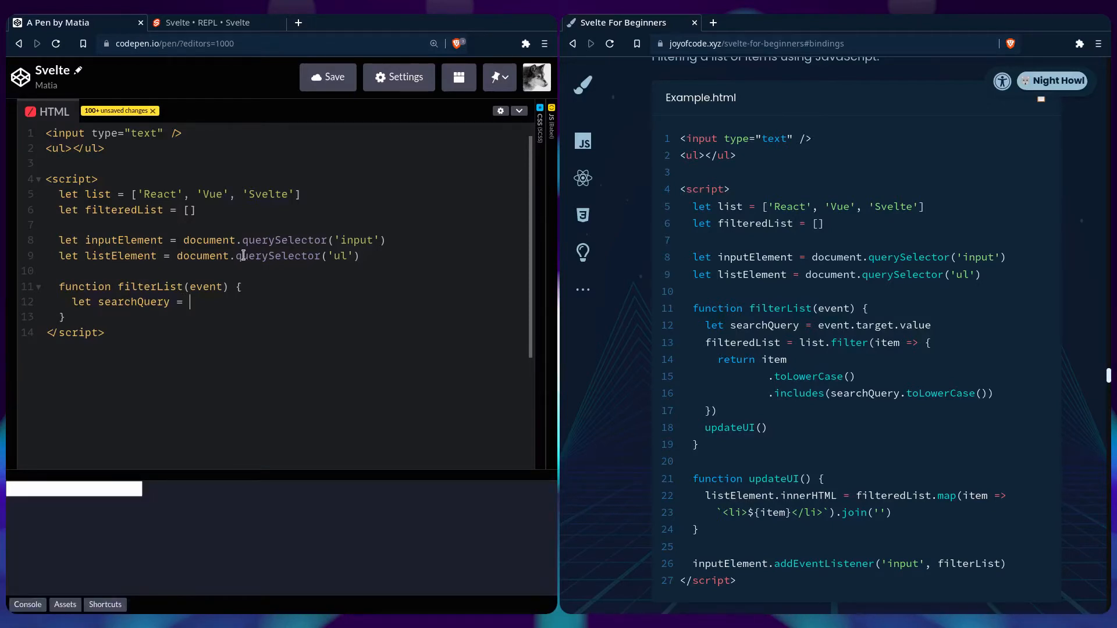
pyautogui.write('event.target.value')
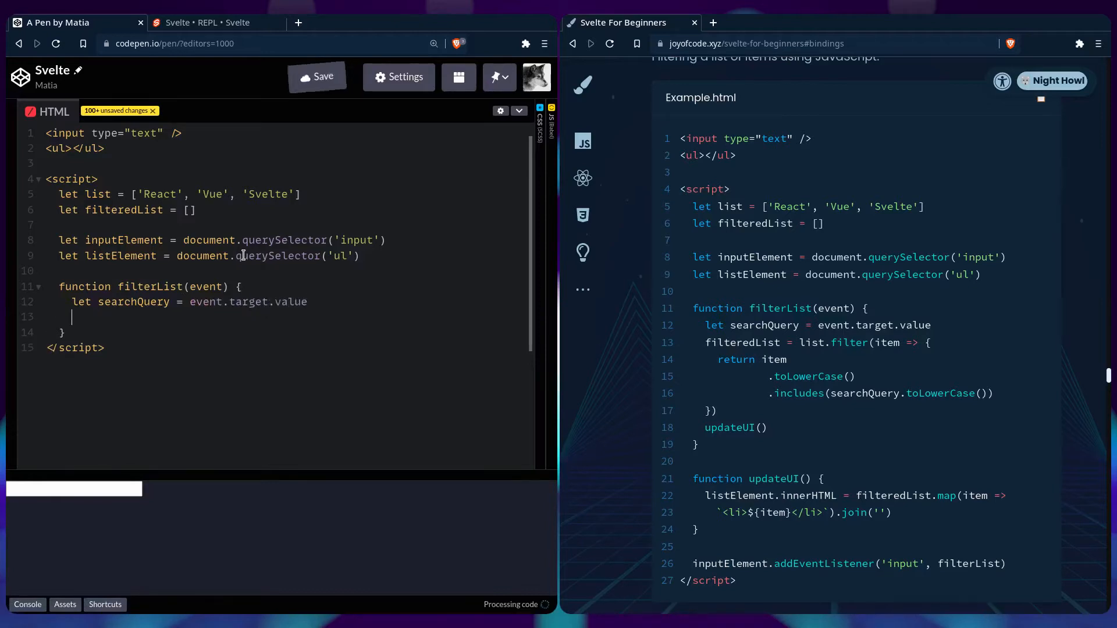
pyautogui.write('filteredList = list.filter(item => {')
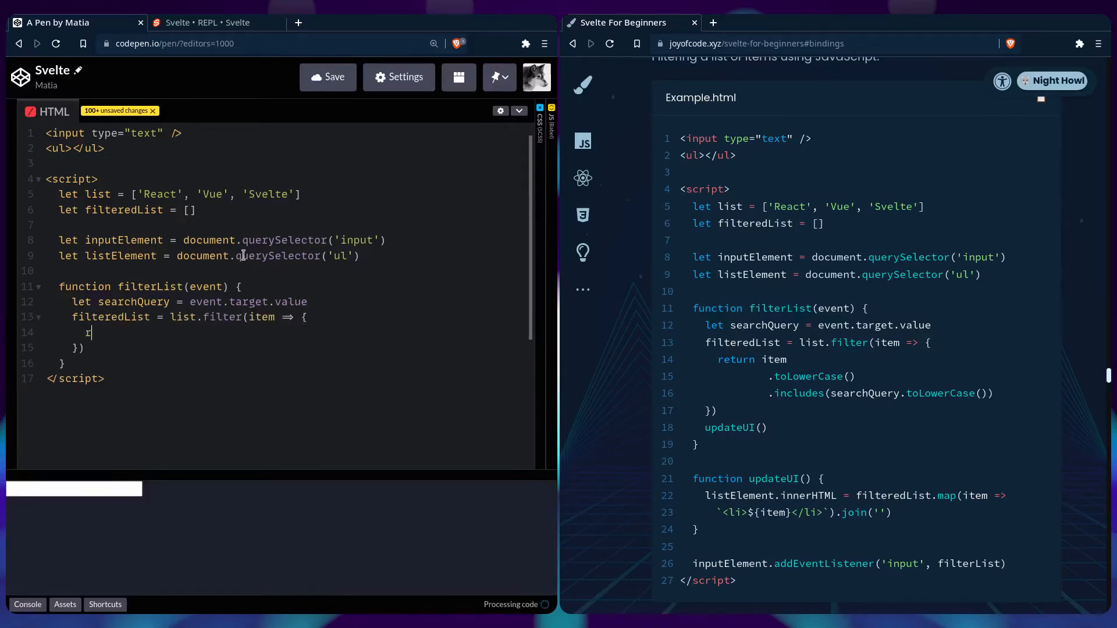
# - Keep items whose toLowerCase() includes the search query, then call updateUI()
pyautogui.write('eturn item')
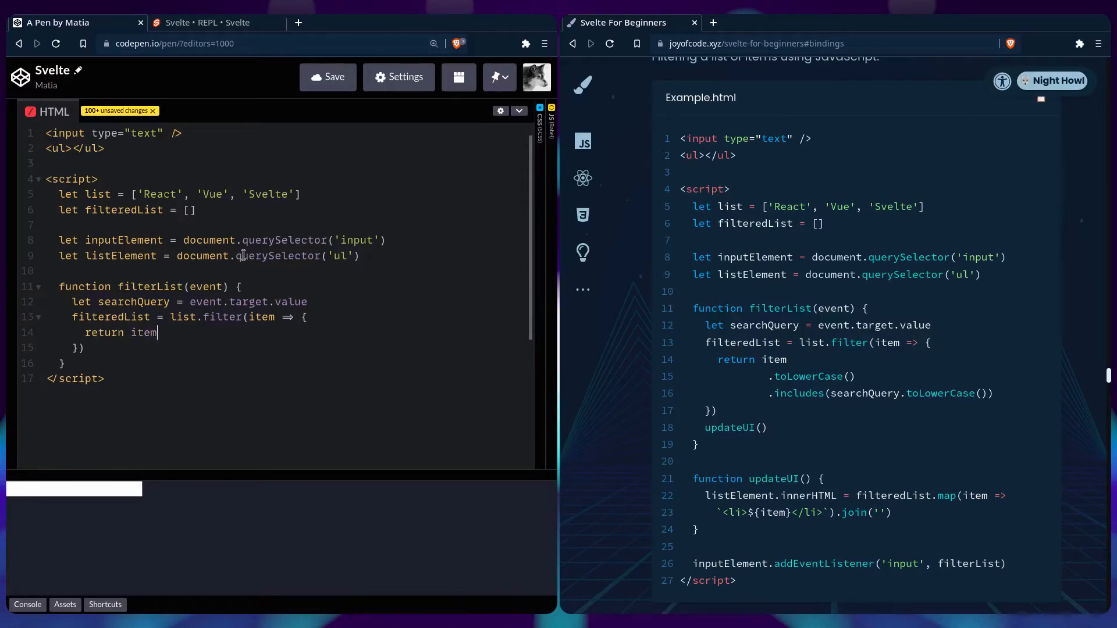
pyautogui.write('.toLowerC')
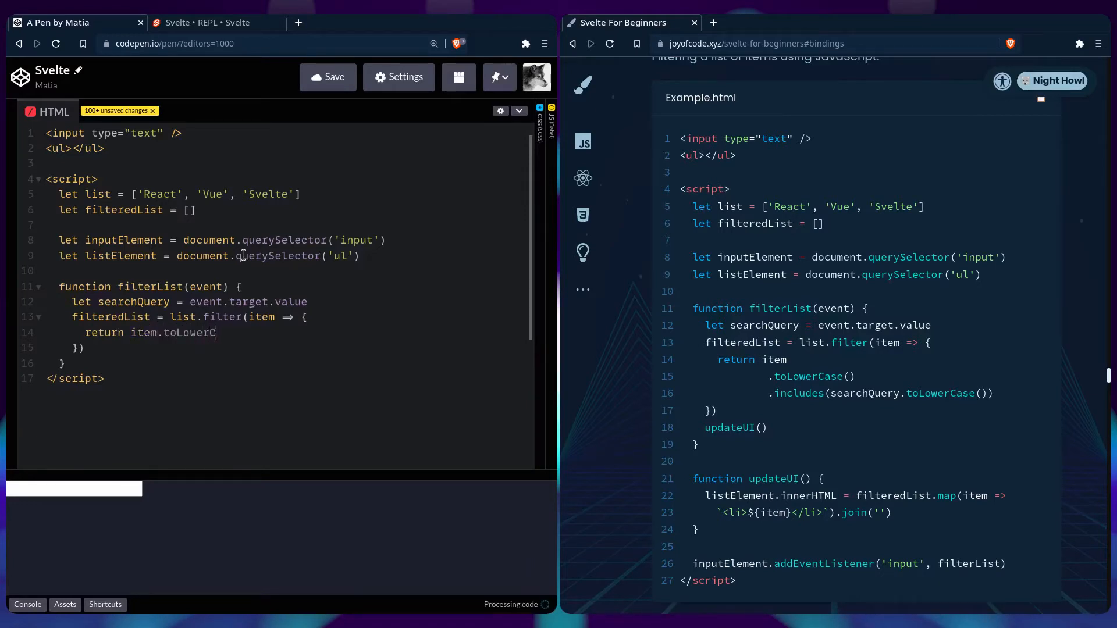
pyautogui.write('ase()')
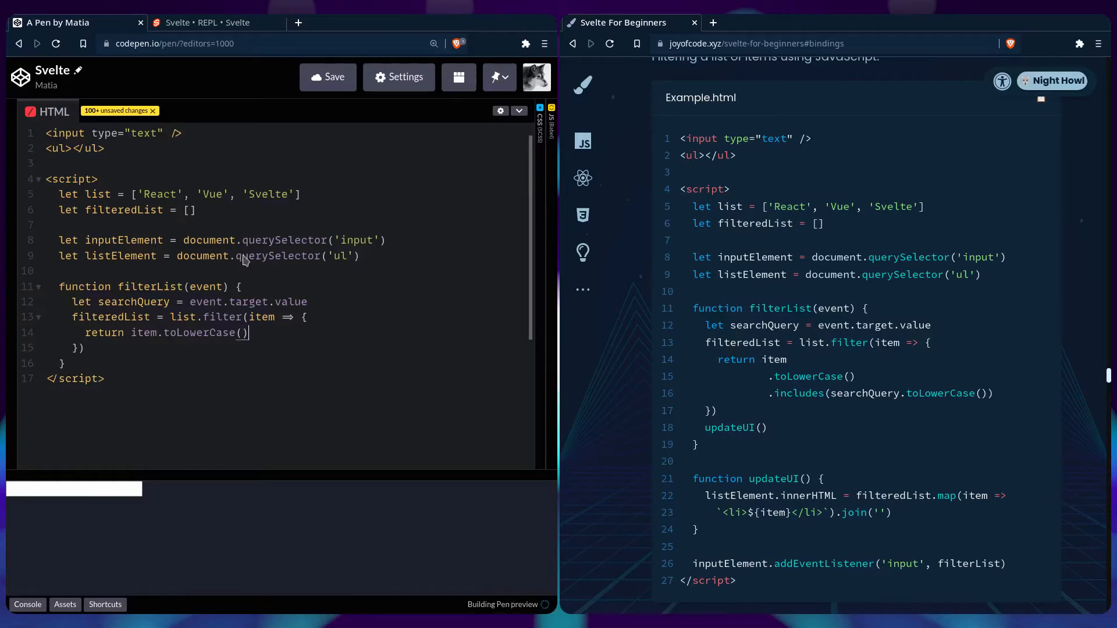
pyautogui.write('.includes')
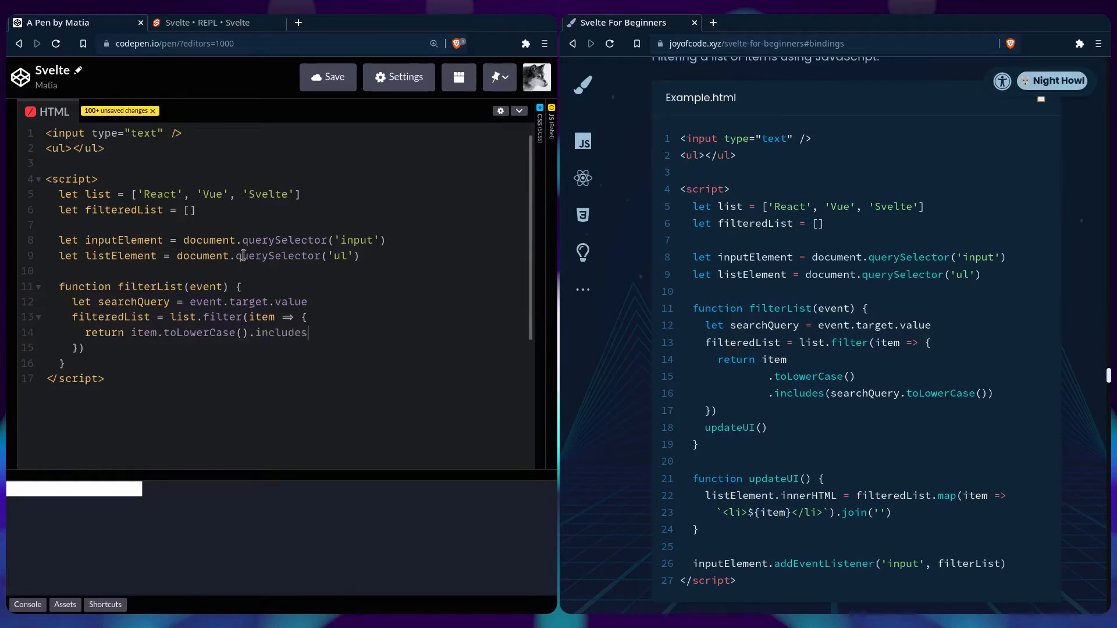
pyautogui.write('(searchQuery.toLowerCase(')
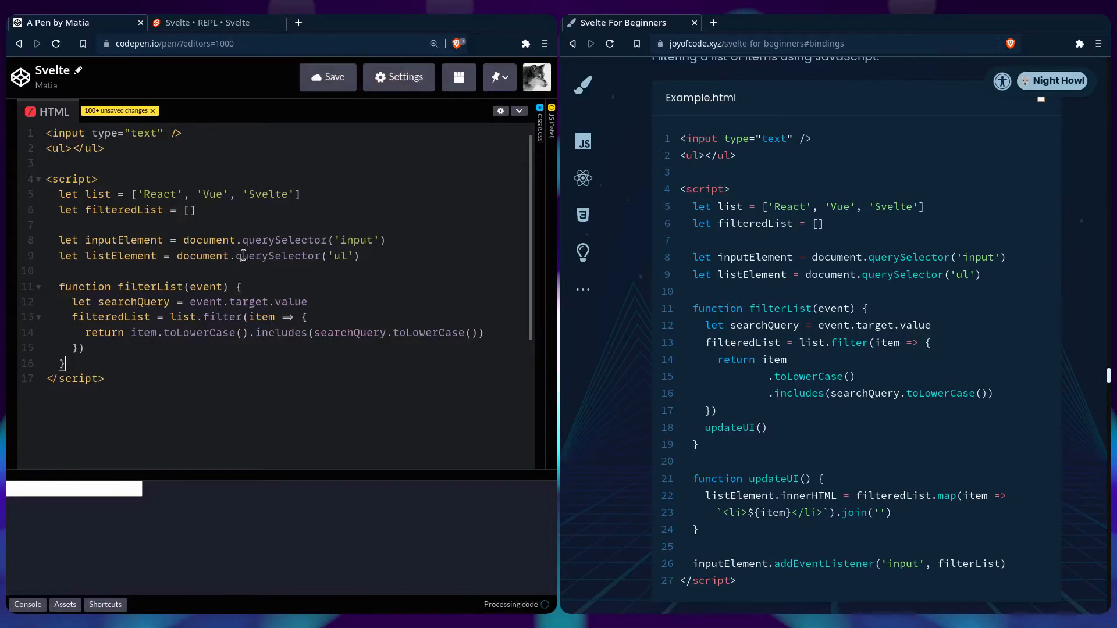
pyautogui.write('u')
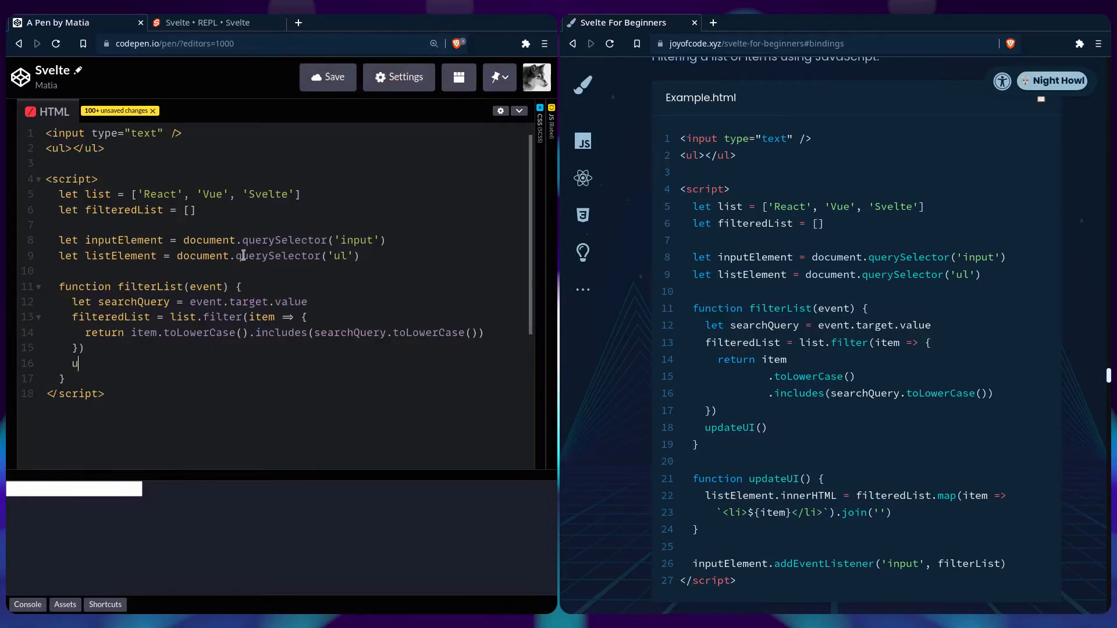
pyautogui.write('pdateUI()')
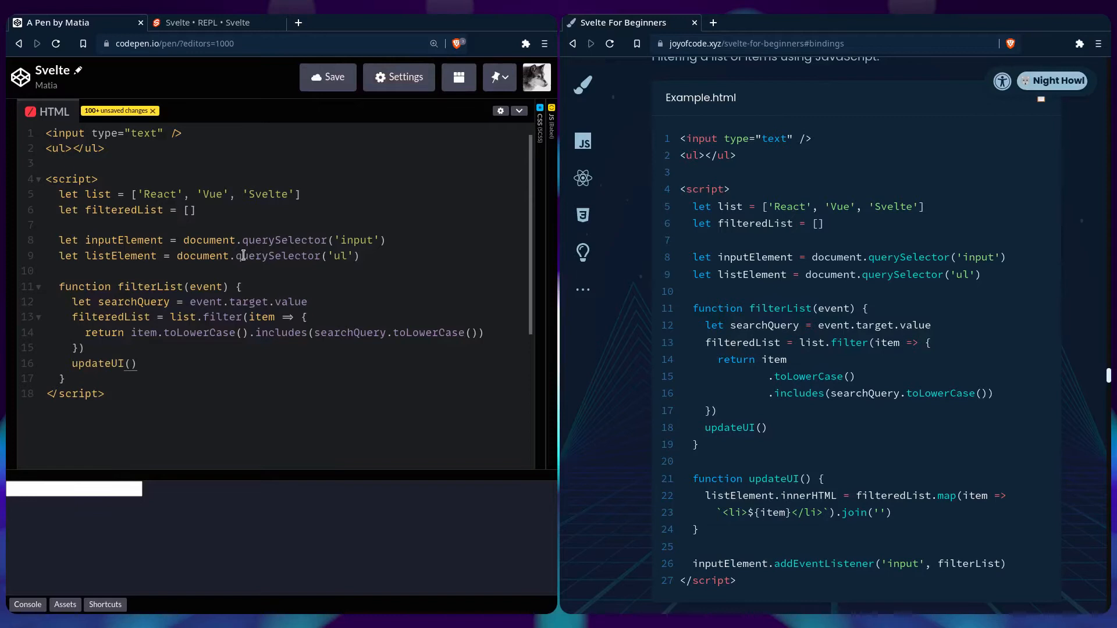
# - Write updateUI() setting listElement.innerHTML to filteredList.map(item => `<li>${item}</li>`).join('')
pyautogui.write('function upda')
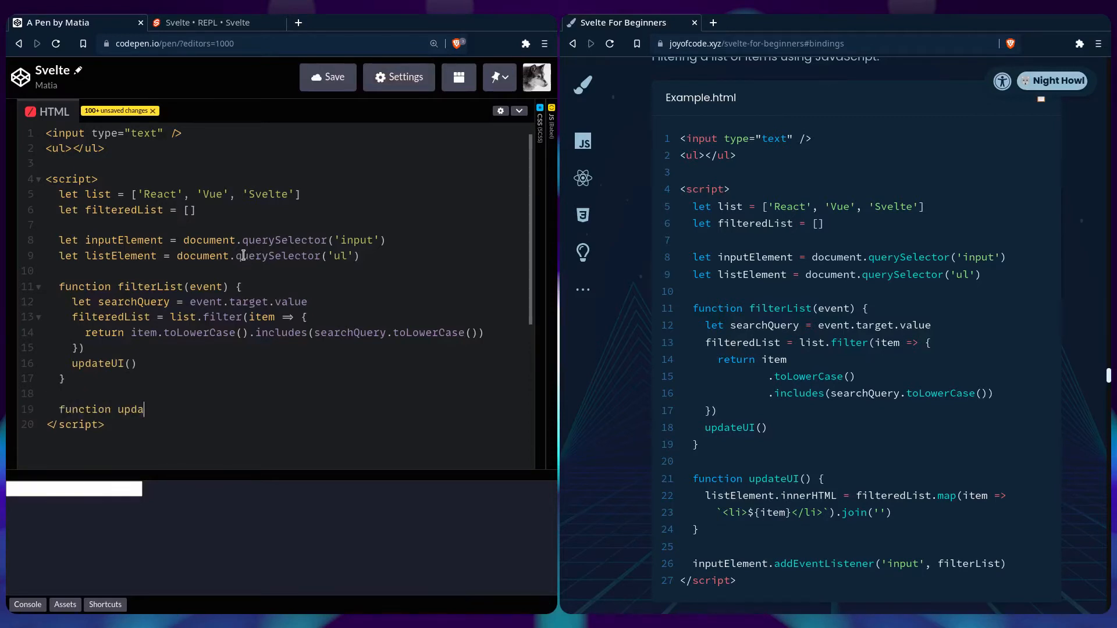
pyautogui.write('teUI() {')
pyautogui.write('l')
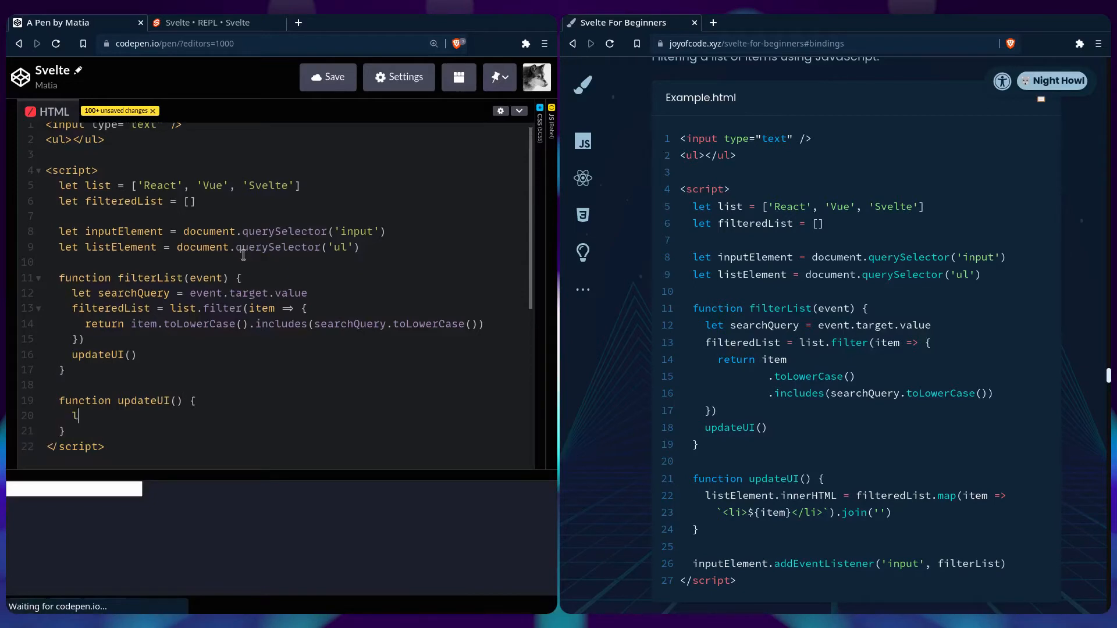
pyautogui.write('istElement.inn')
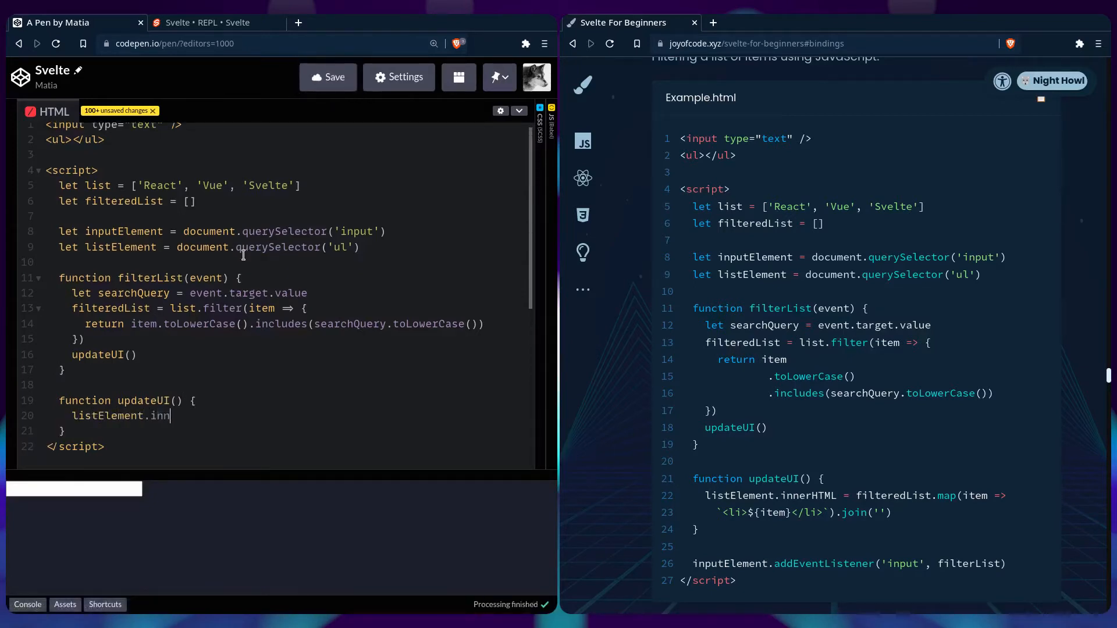
pyautogui.write('erHTML =')
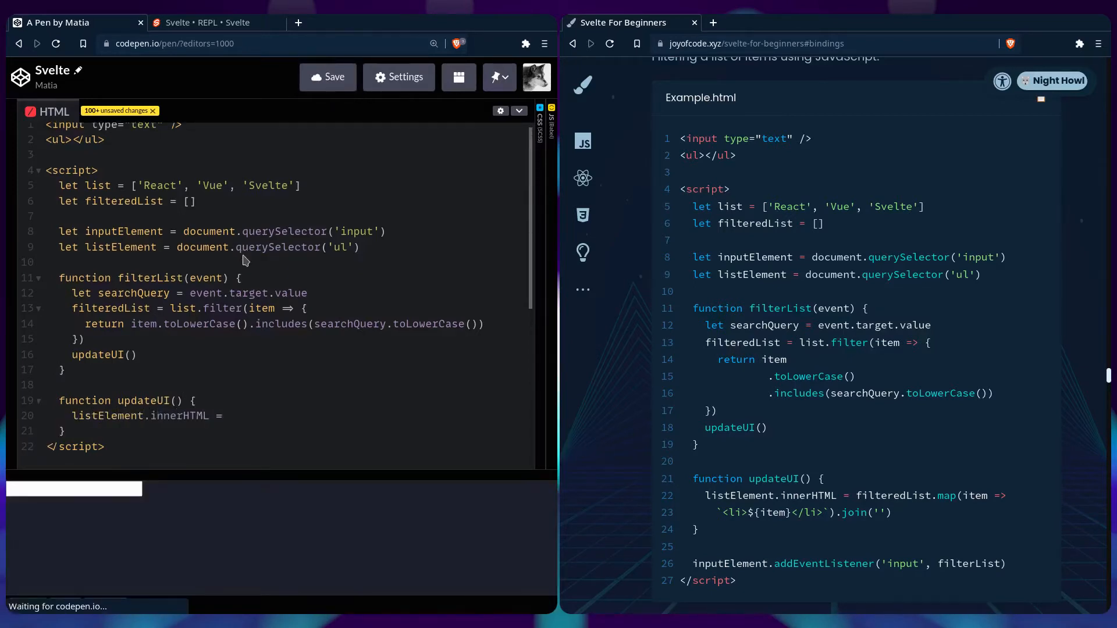
pyautogui.write('filteredList.')
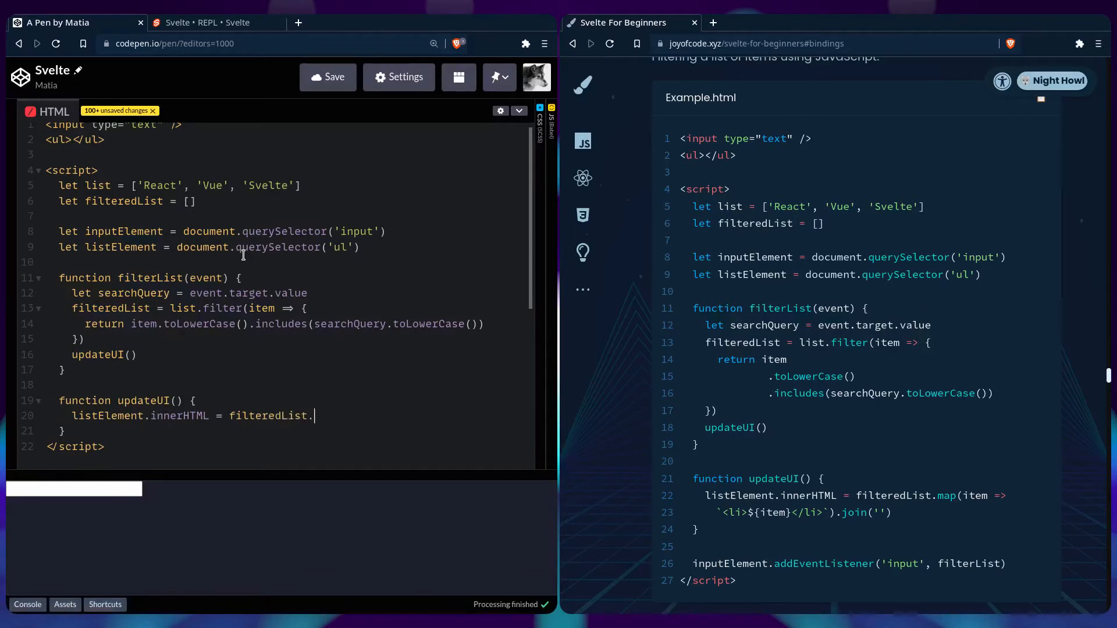
pyautogui.write('map(i')
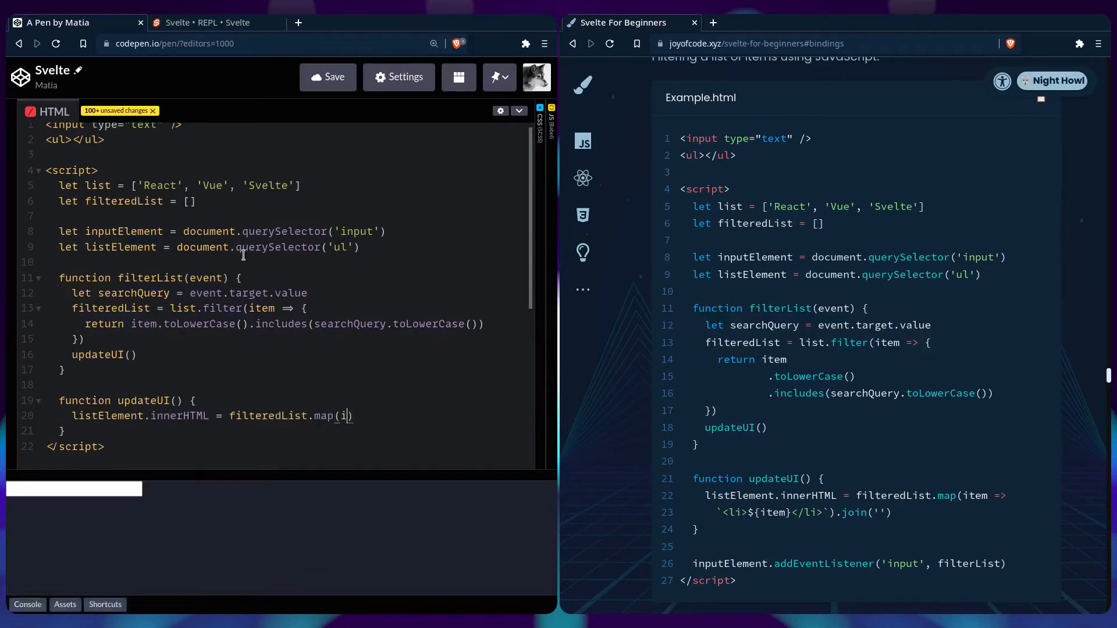
pyautogui.write('tem => `')
pyautogui.write('<li>${i}</li>')
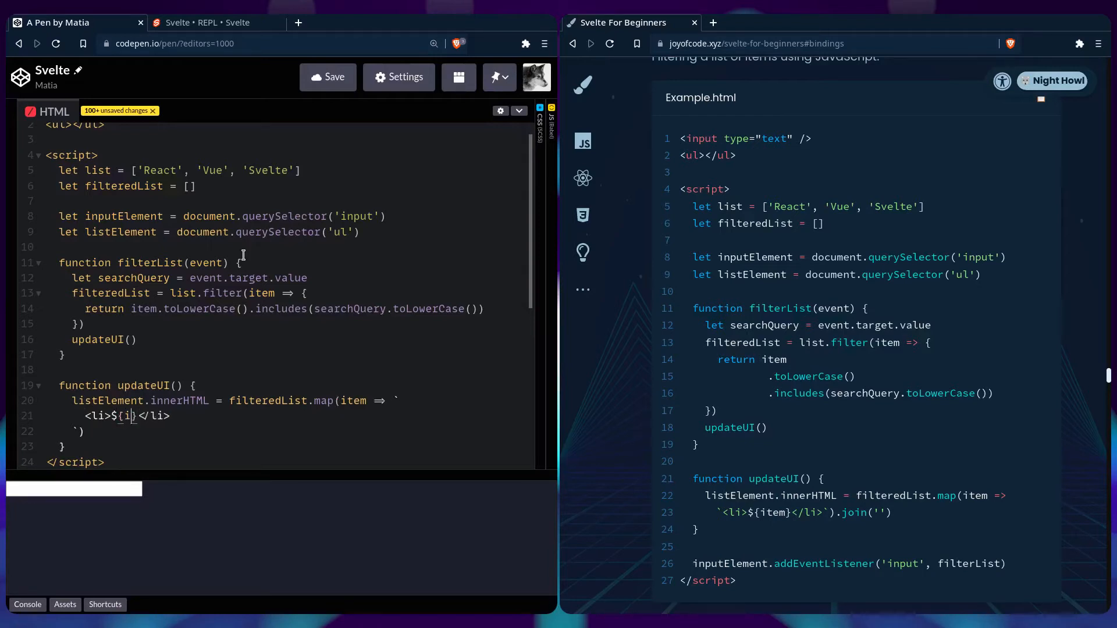
pyautogui.write('tem')
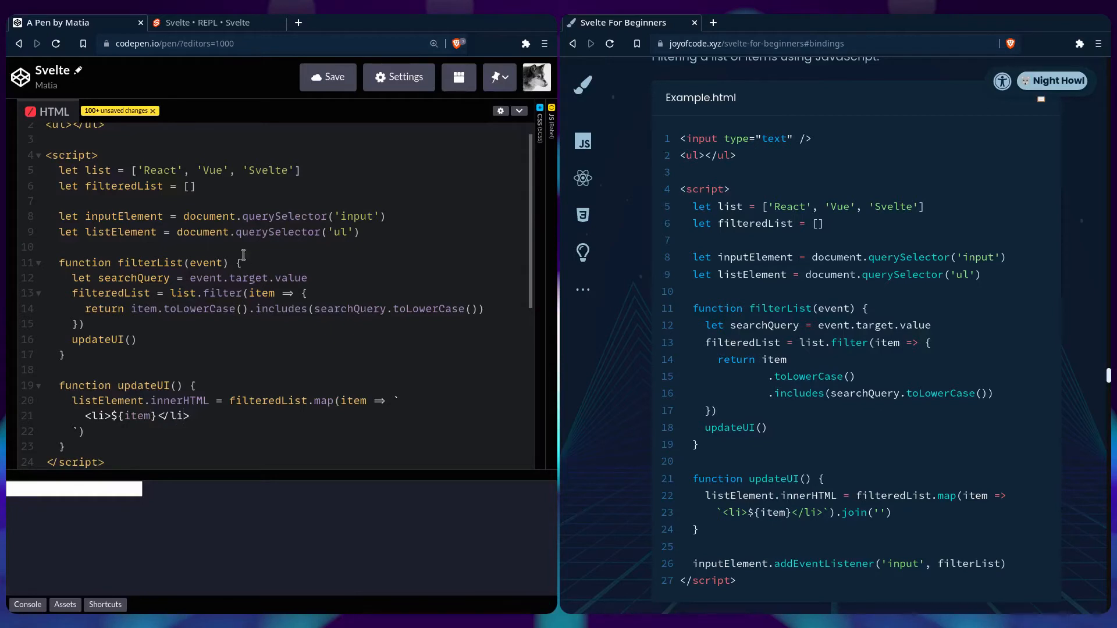
pyautogui.write(".join('")
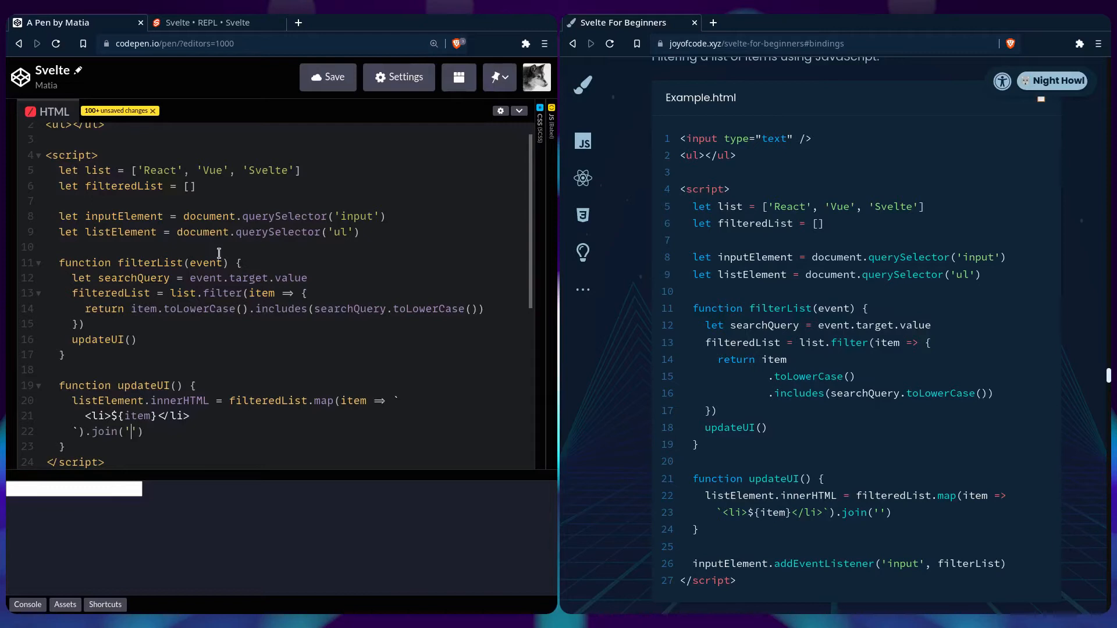
pyautogui.scroll(-3)
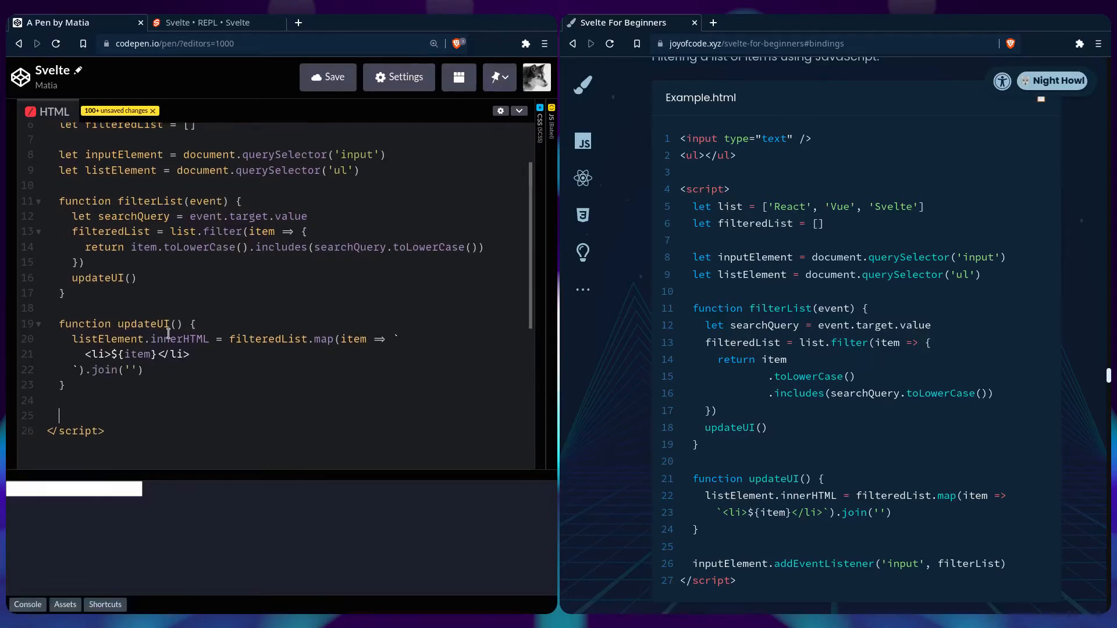
# - Add inputElement.addEventListener('input', filterList) before the closing script tag
pyautogui.write('inputElement.addEvent')
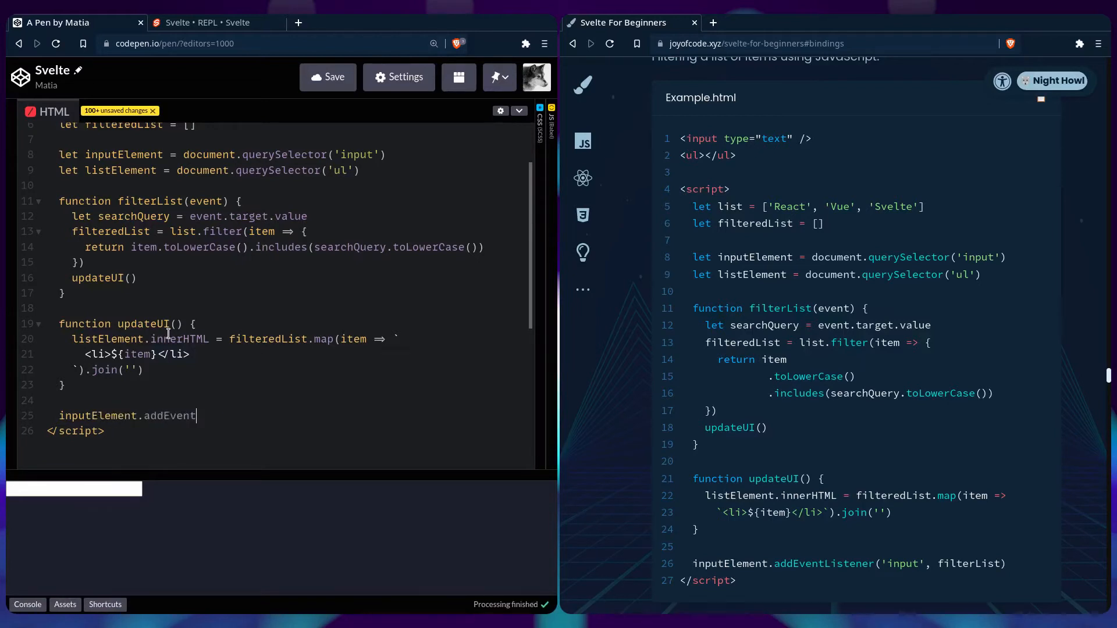
pyautogui.write('Listener()')
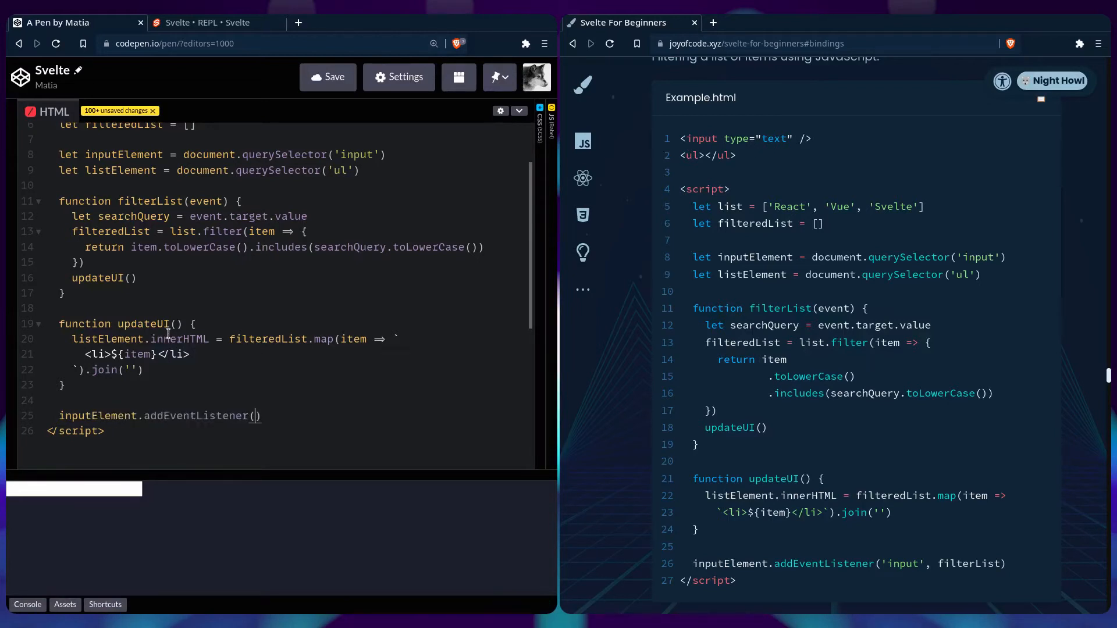
pyautogui.write("'input',")
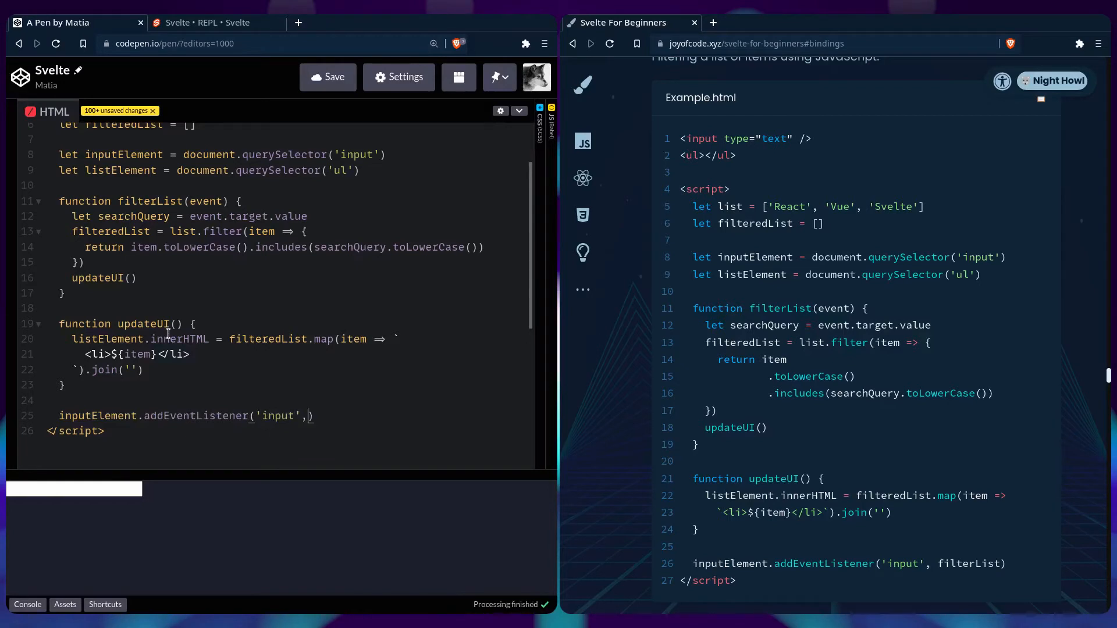
pyautogui.write('filterList')
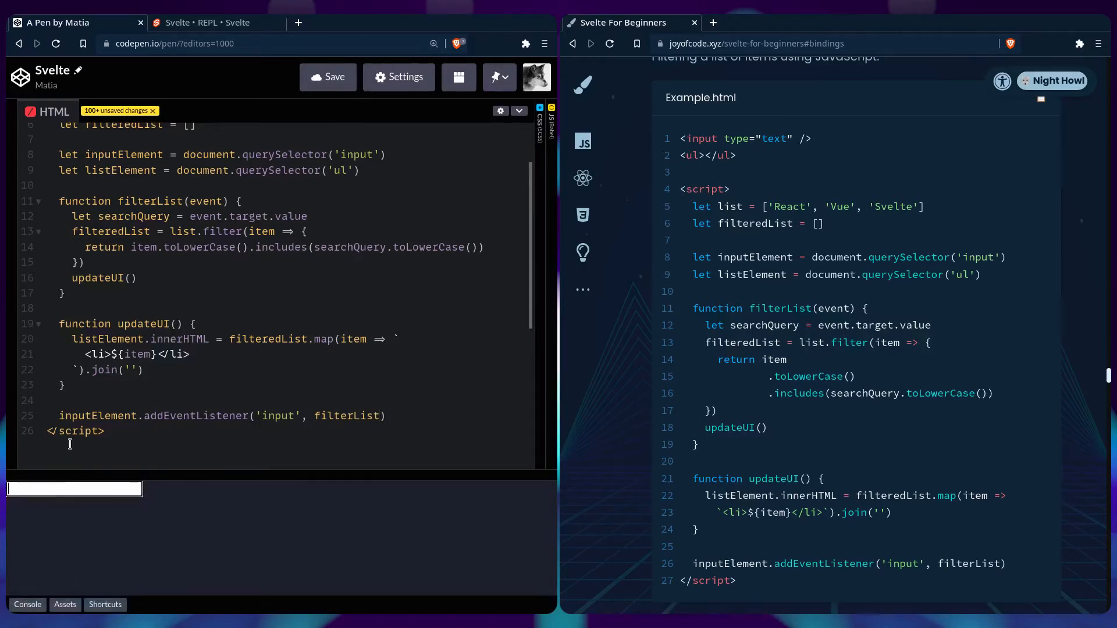
# - Test the preview filter by typing React, Vue and Svelte into the search box
pyautogui.write('React')
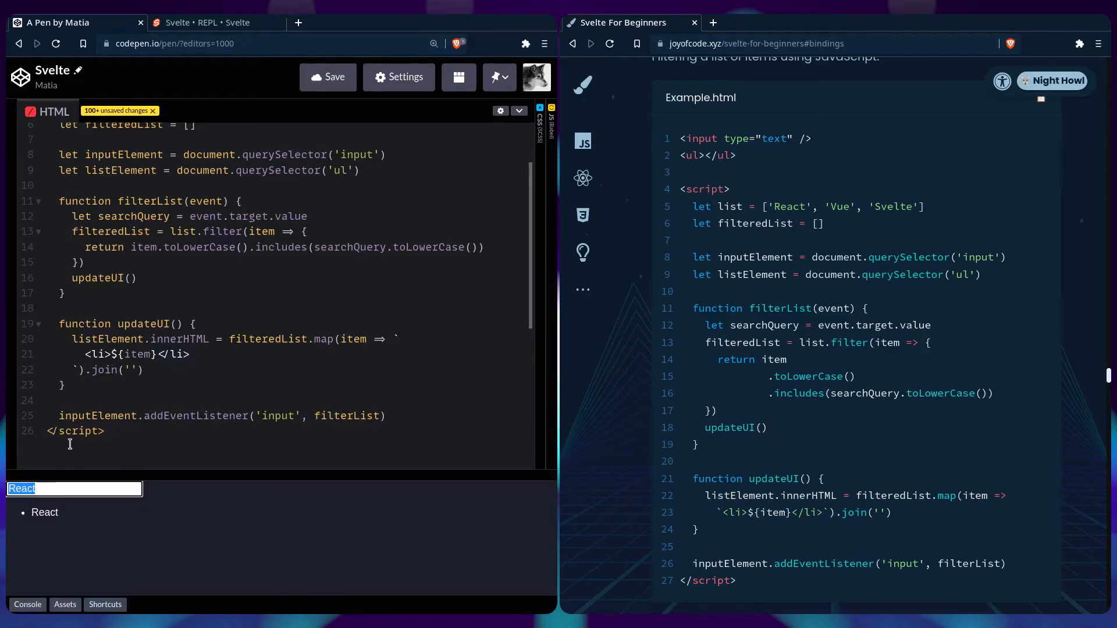
pyautogui.write('Vue')
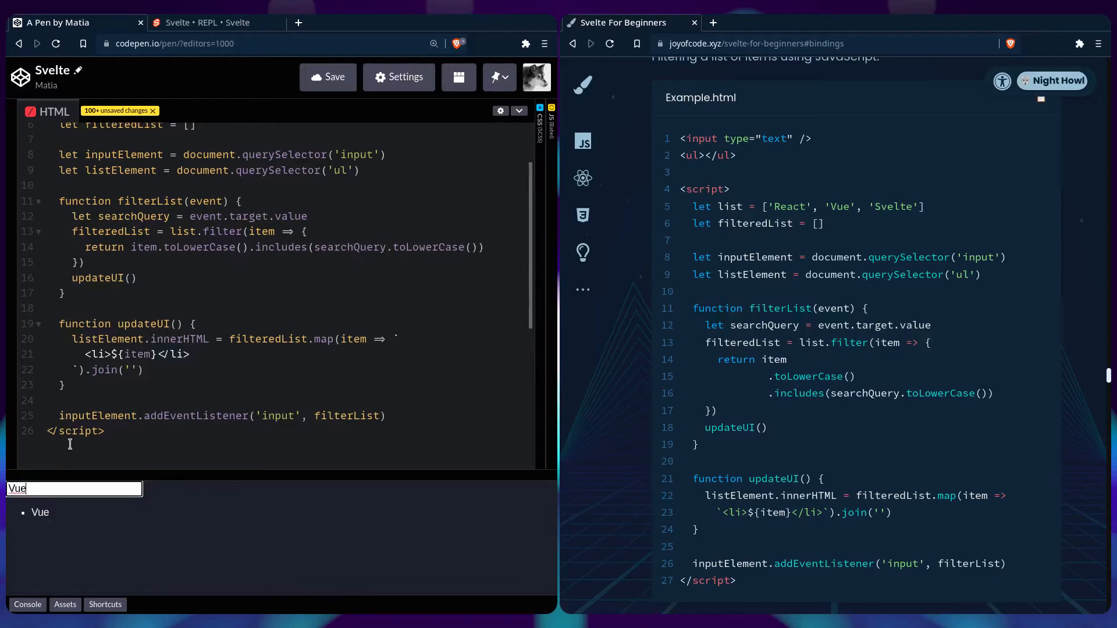
pyautogui.write('Svel')
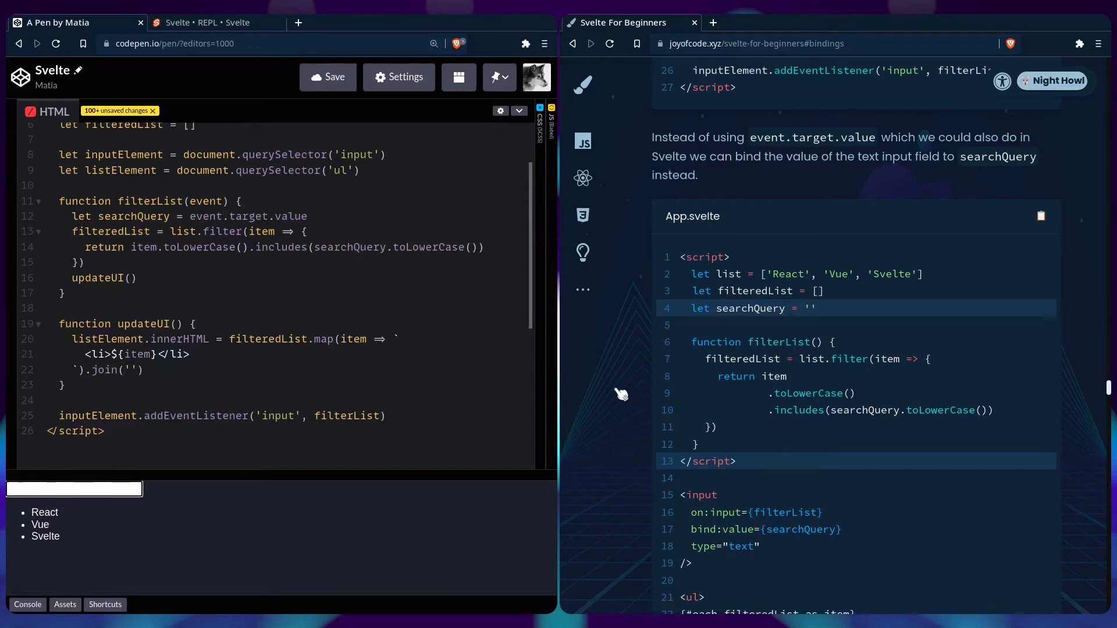
pyautogui.moveTo(615, 383)
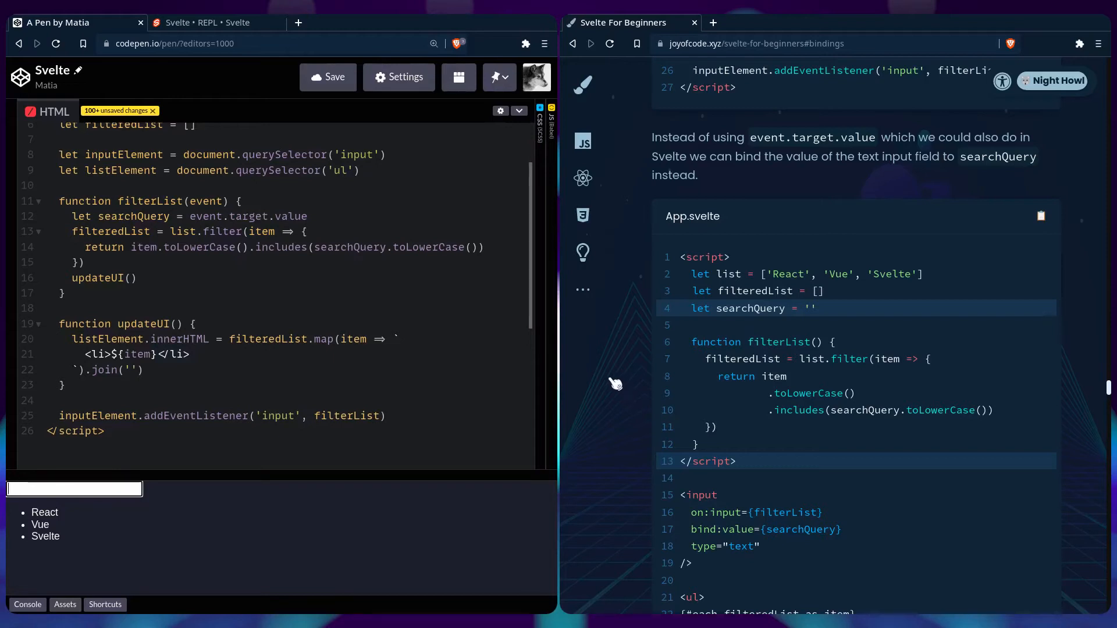
# - In the Svelte REPL, add a script block declaring list = ['React', 'Vue', 'Svelte']
pyautogui.click(217, 22)
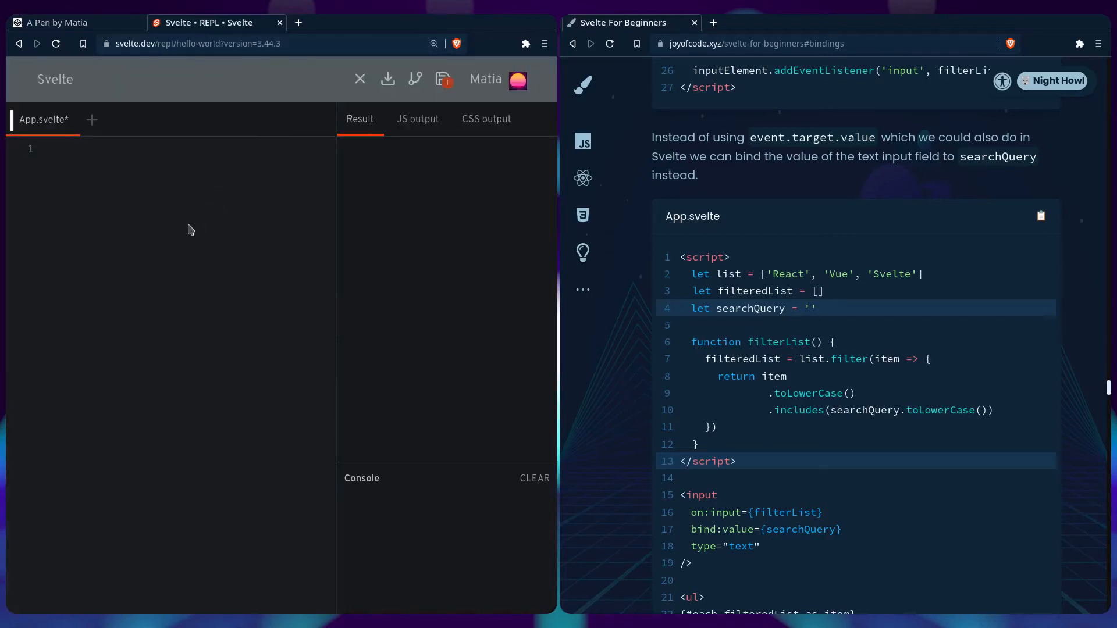
pyautogui.write('<script></script>')
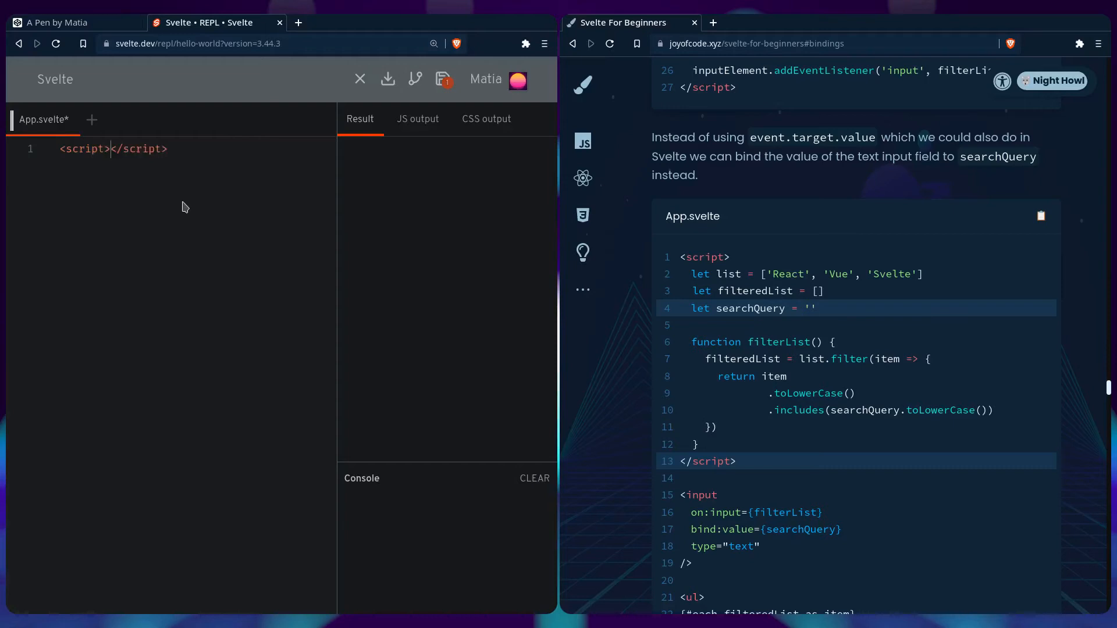
pyautogui.write('le')
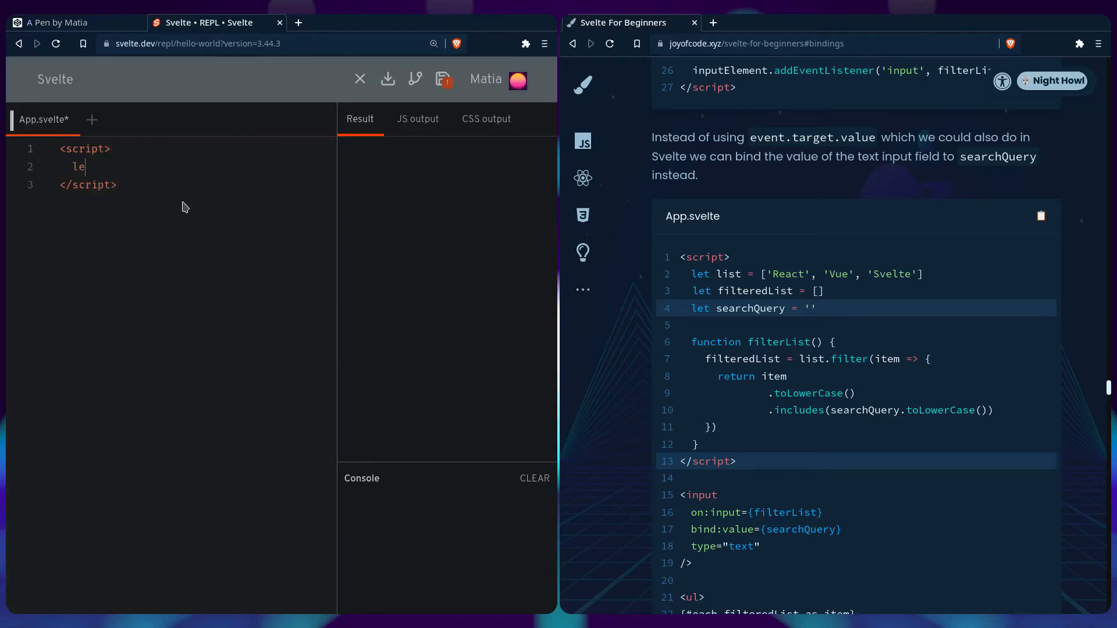
pyautogui.write('t list = []')
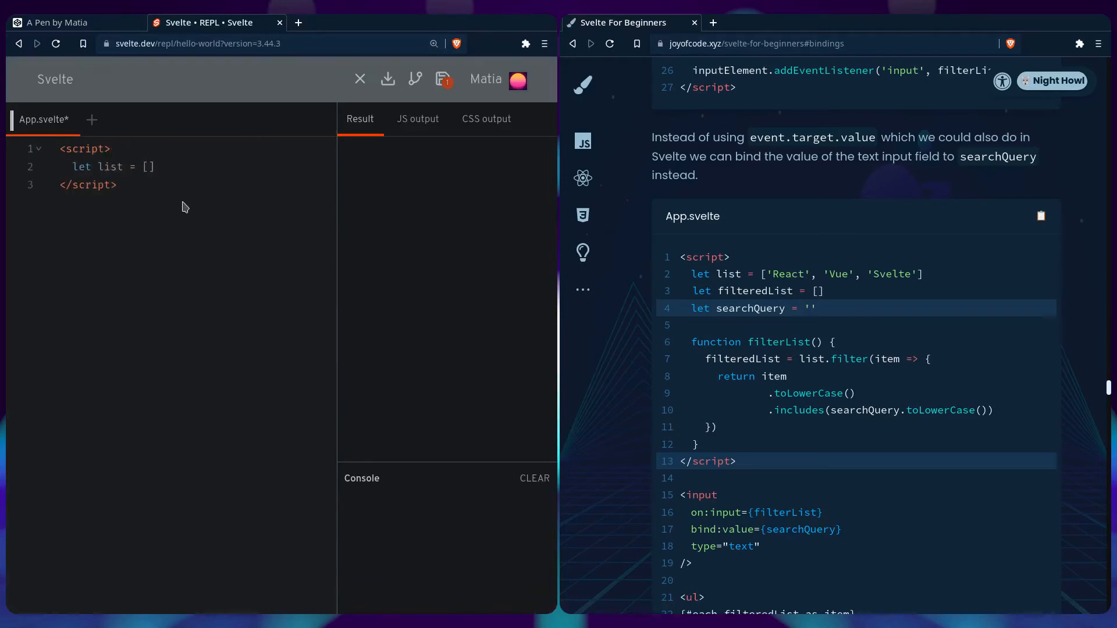
pyautogui.write("'React', 'Vue', '")
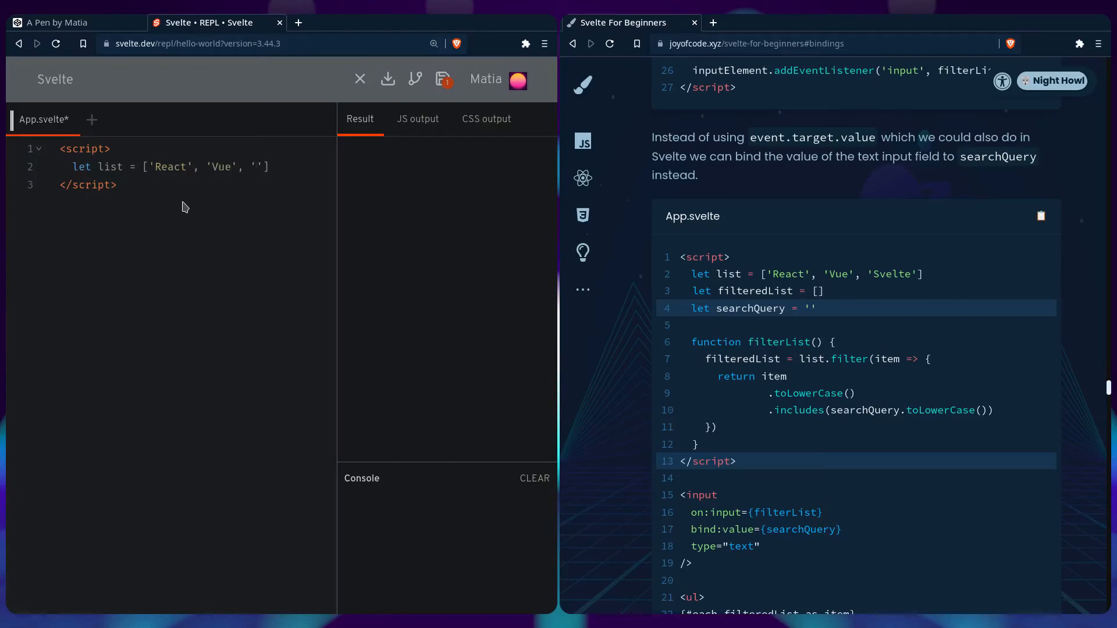
pyautogui.write("Svelte'")
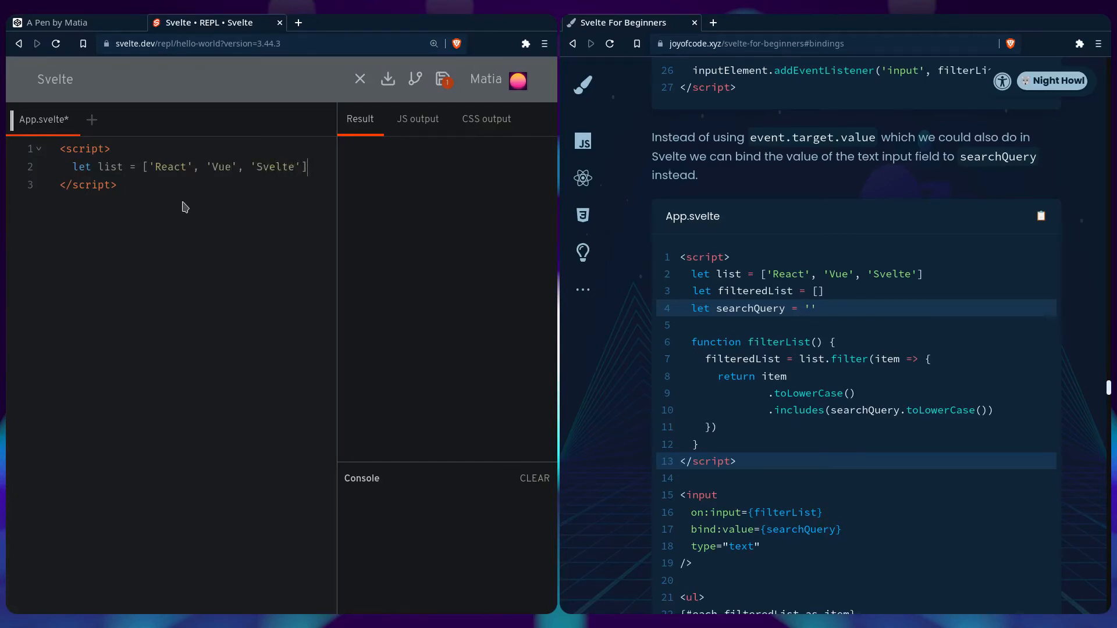
# - Declare filteredList = [] and searchQuery = '' alongside the list
pyautogui.write('let filt')
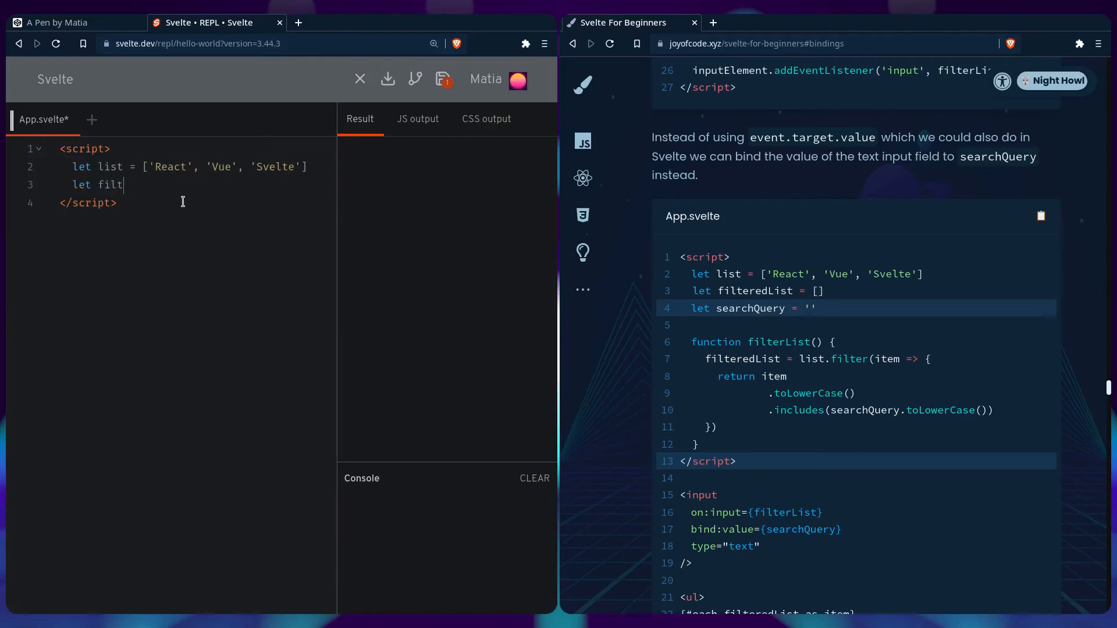
pyautogui.write('eredList = []')
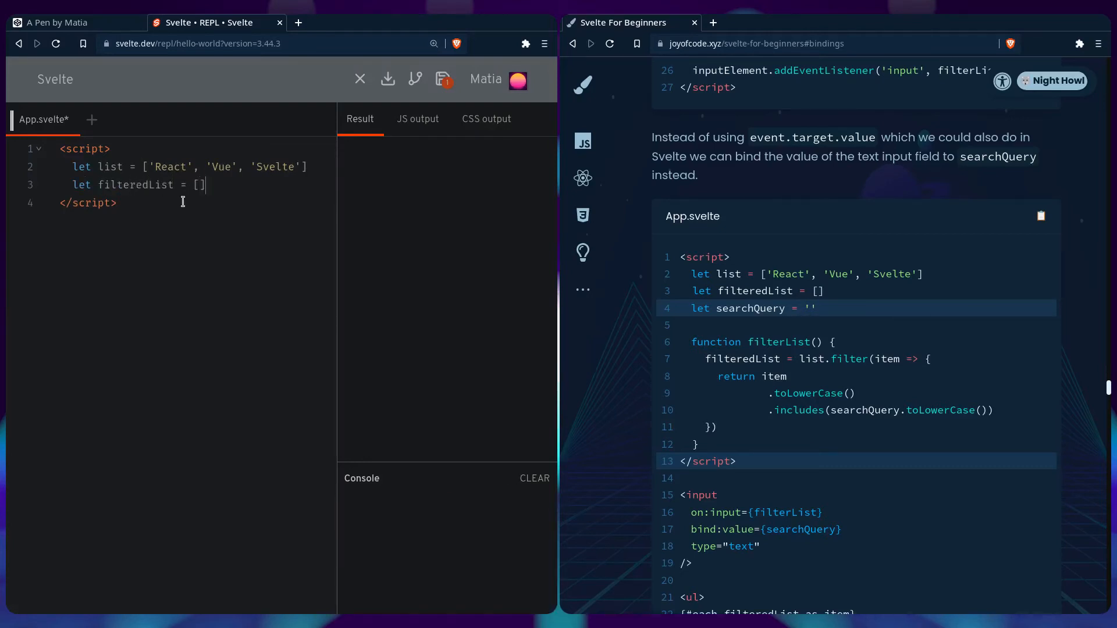
pyautogui.write('let sear')
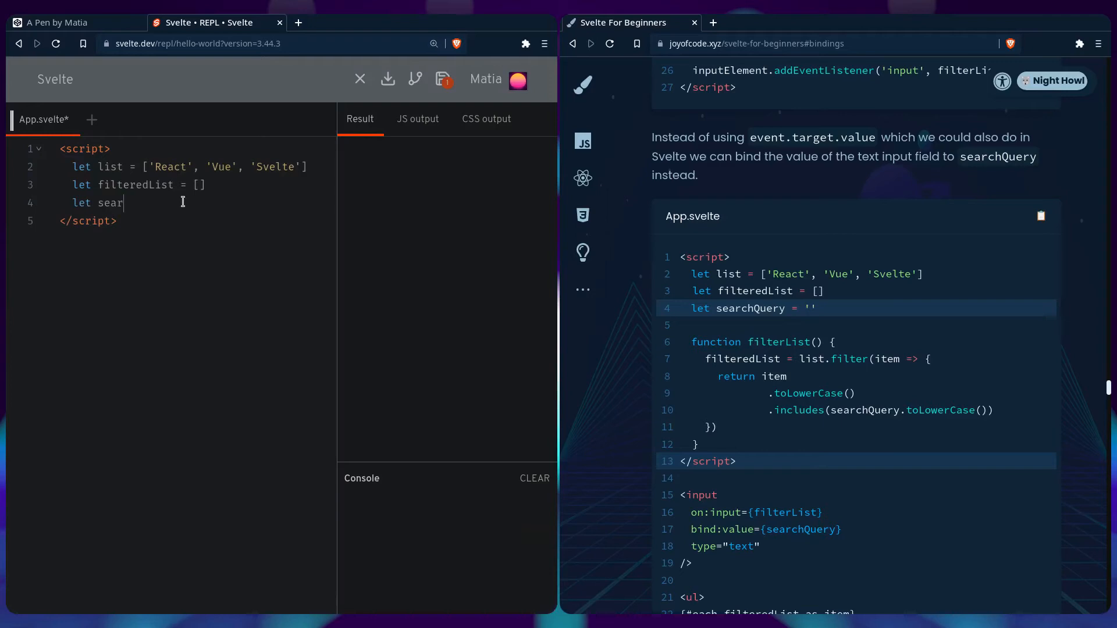
pyautogui.write("chQuery = ''")
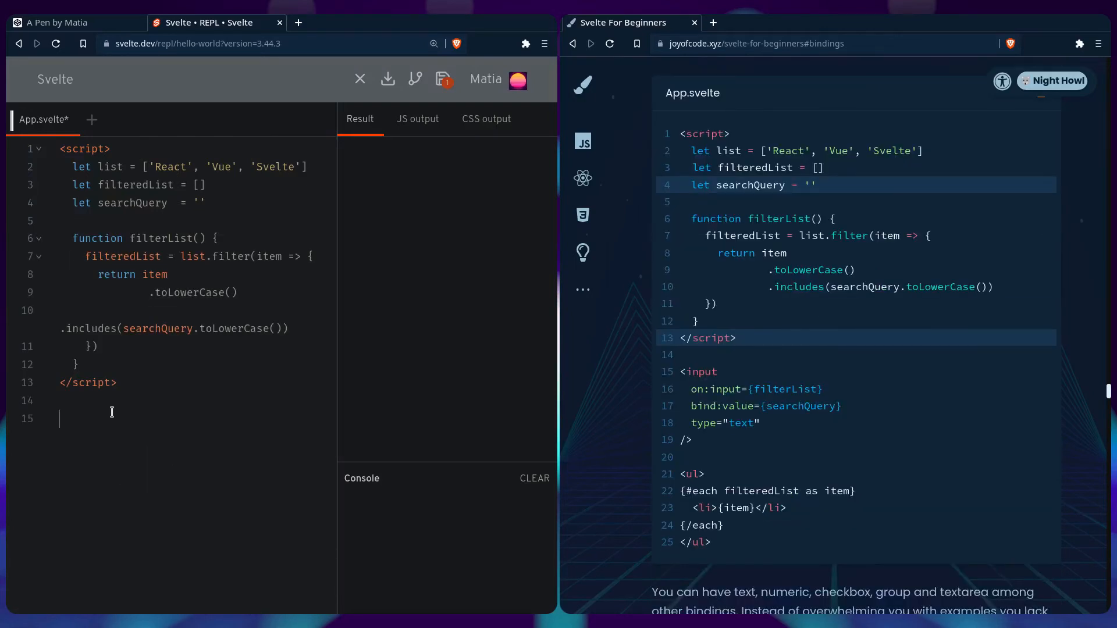
# - Add <input type="text"> with on:input={filterList} and bind:value={searchQuery}
pyautogui.write('<input')
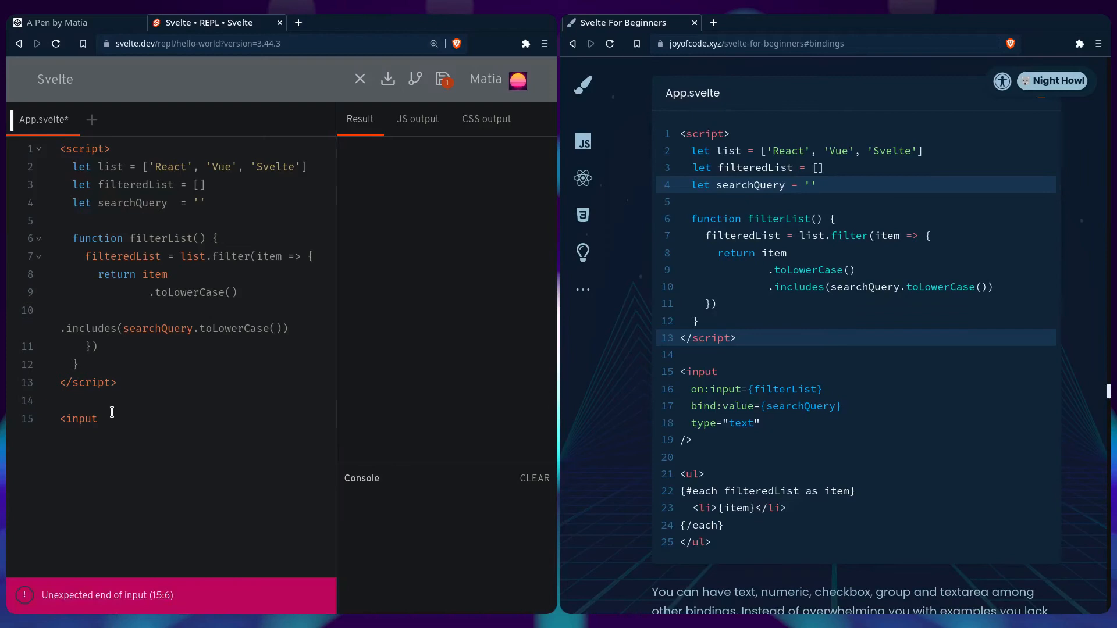
pyautogui.write('/>')
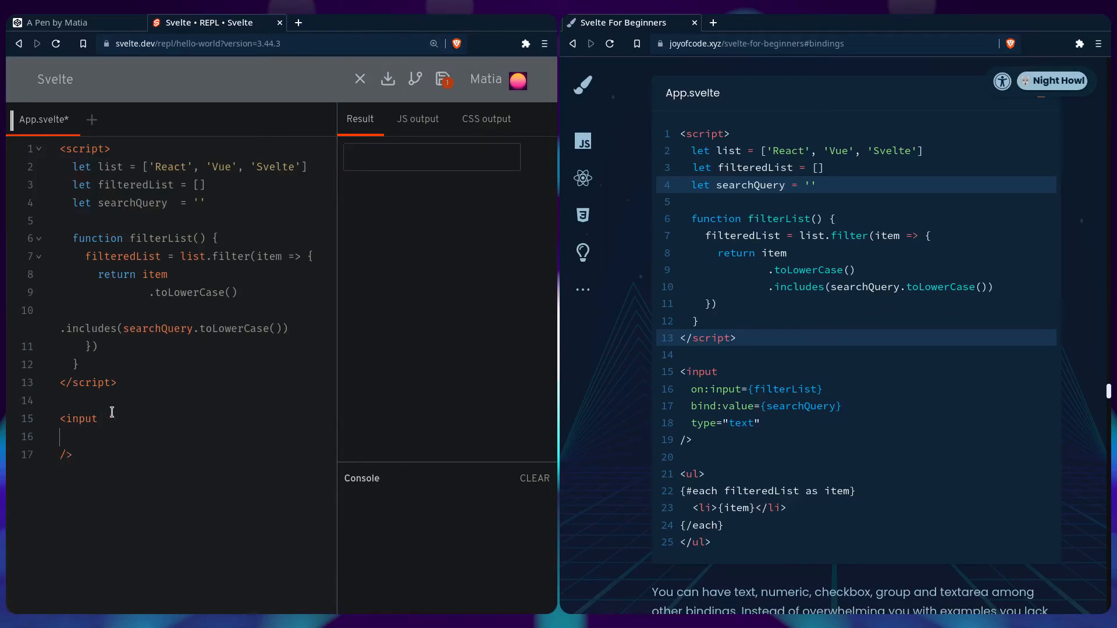
pyautogui.write('on:input={filterList')
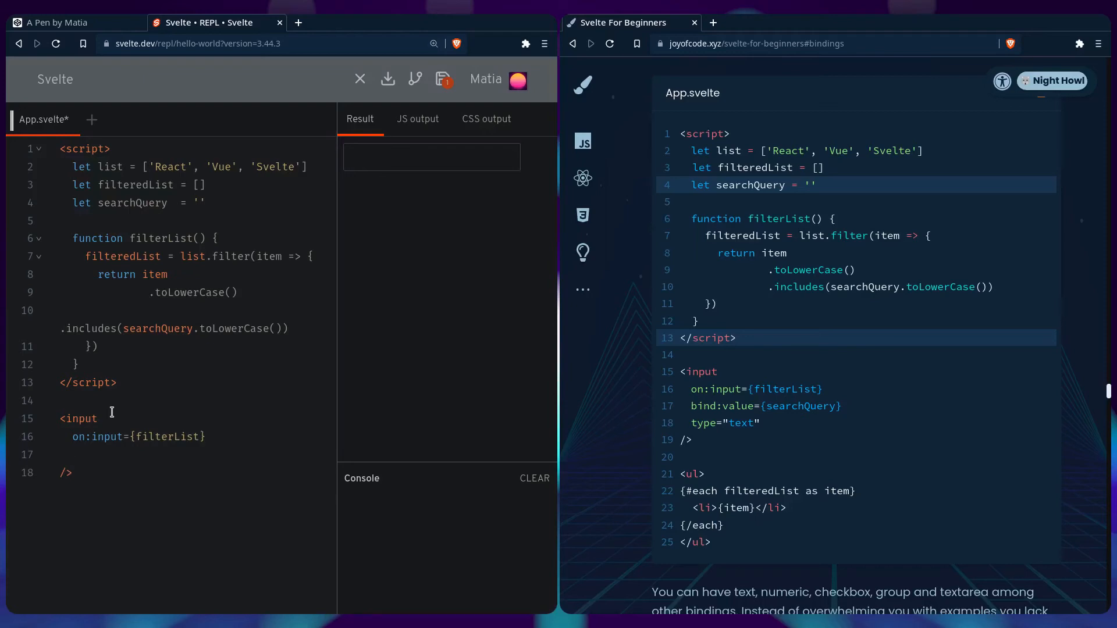
pyautogui.write('bind:value={searchQue')
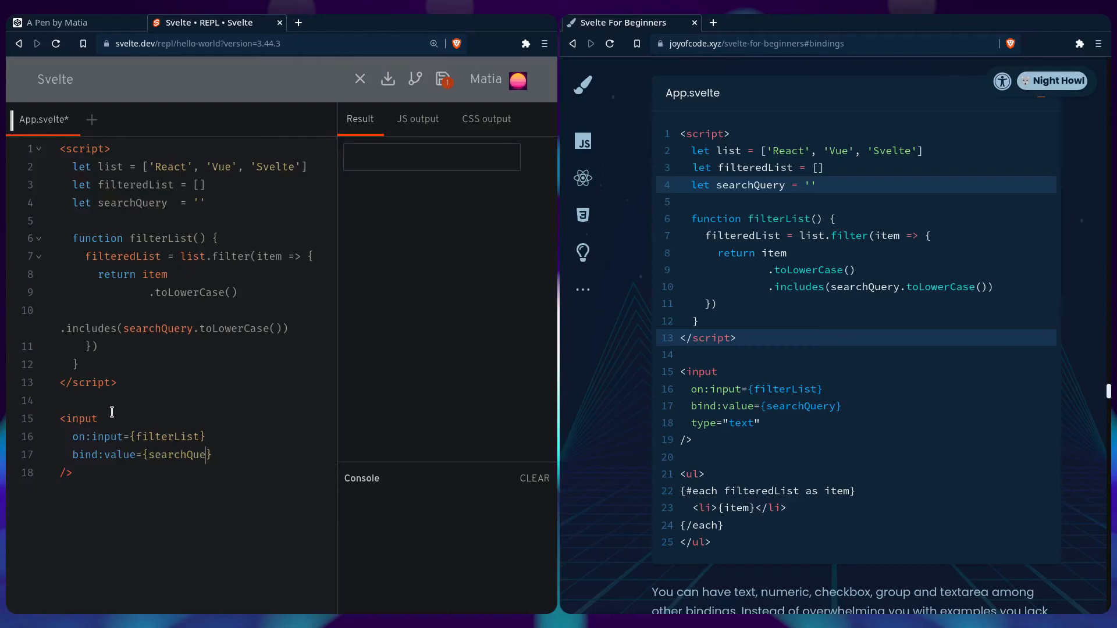
pyautogui.write('ry}')
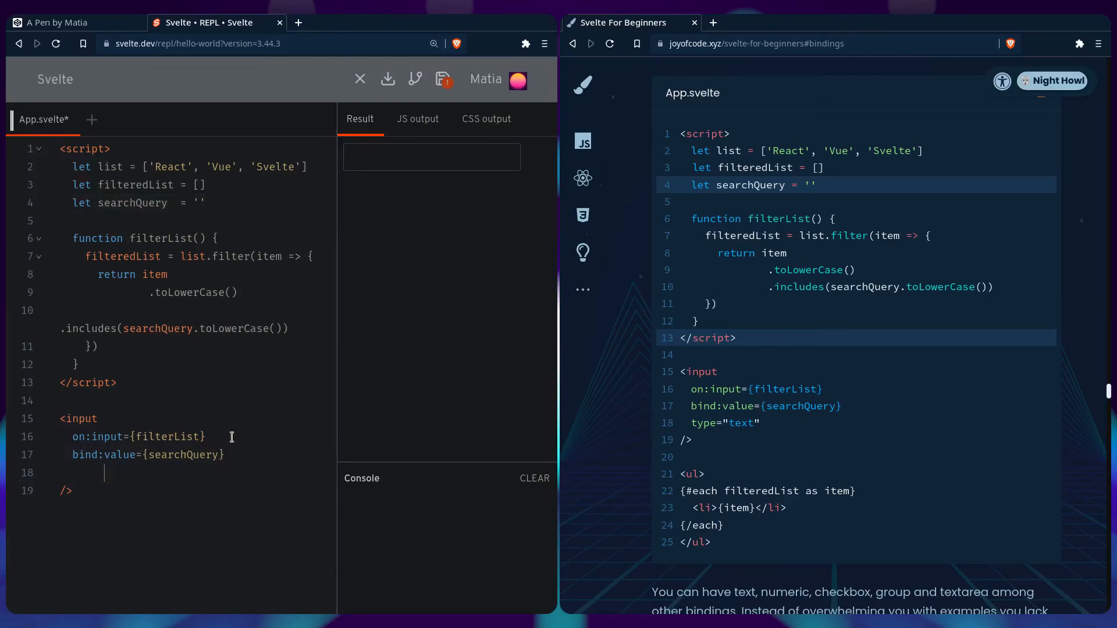
pyautogui.write('type="text')
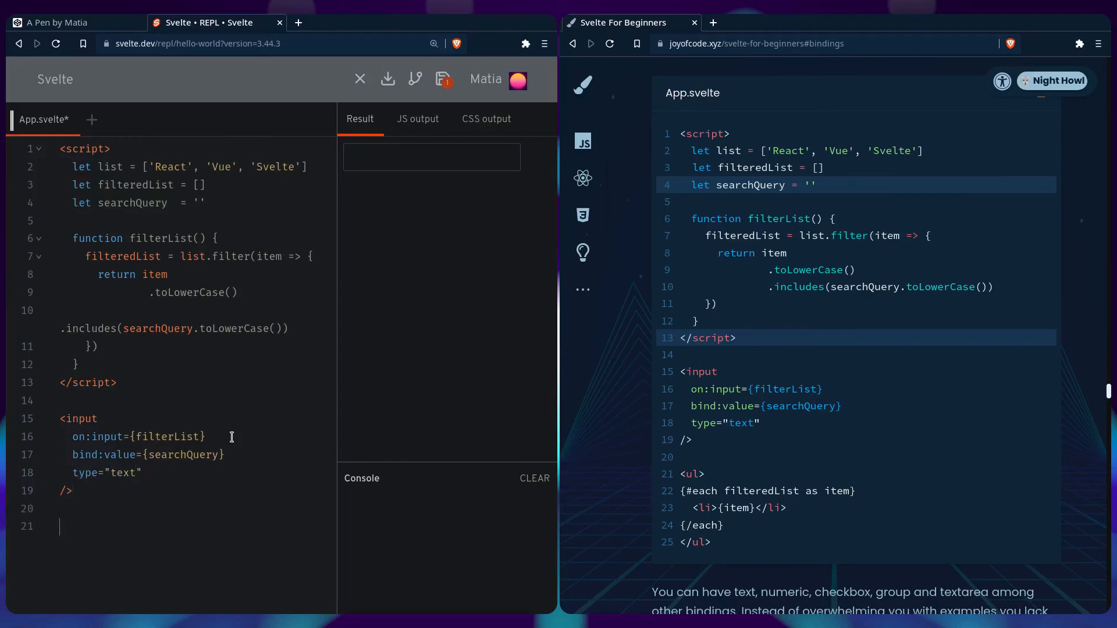
# - Add a ul looping {#each filteredList as item} into <li>{item}</li>, fixing the tag typo
pyautogui.write('<uil></uil>')
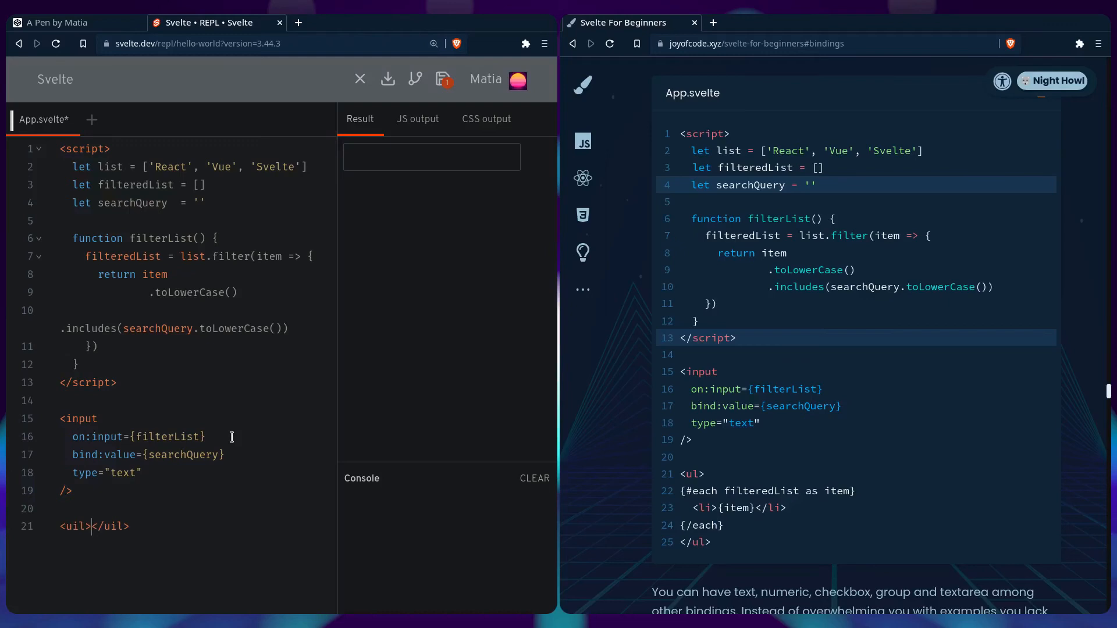
pyautogui.press('BackSpace')
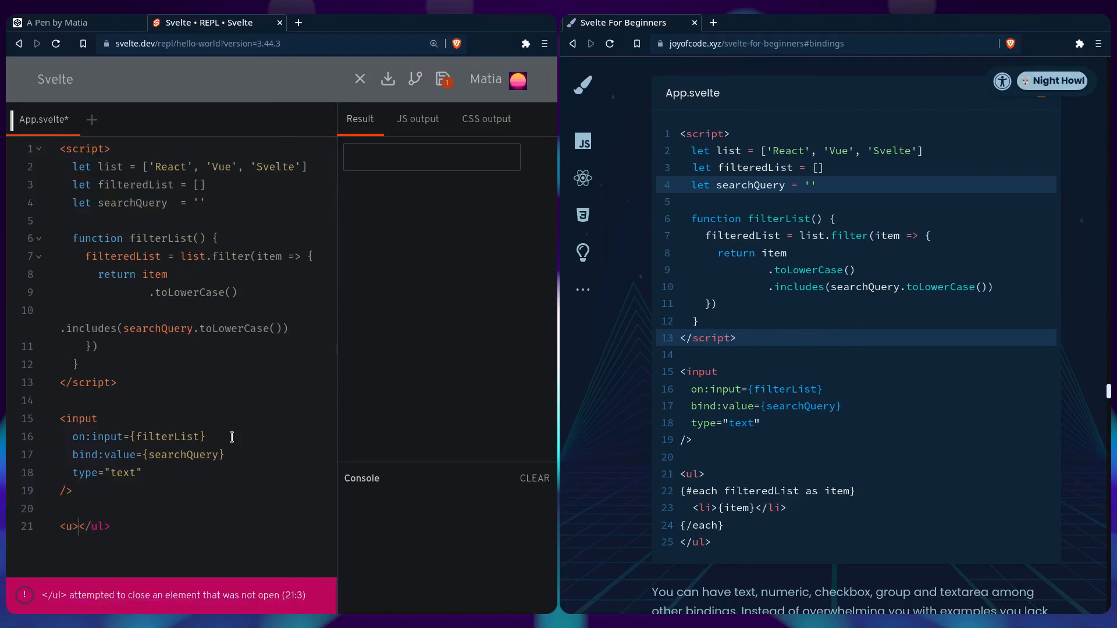
pyautogui.write('l')
pyautogui.write('{#each ')
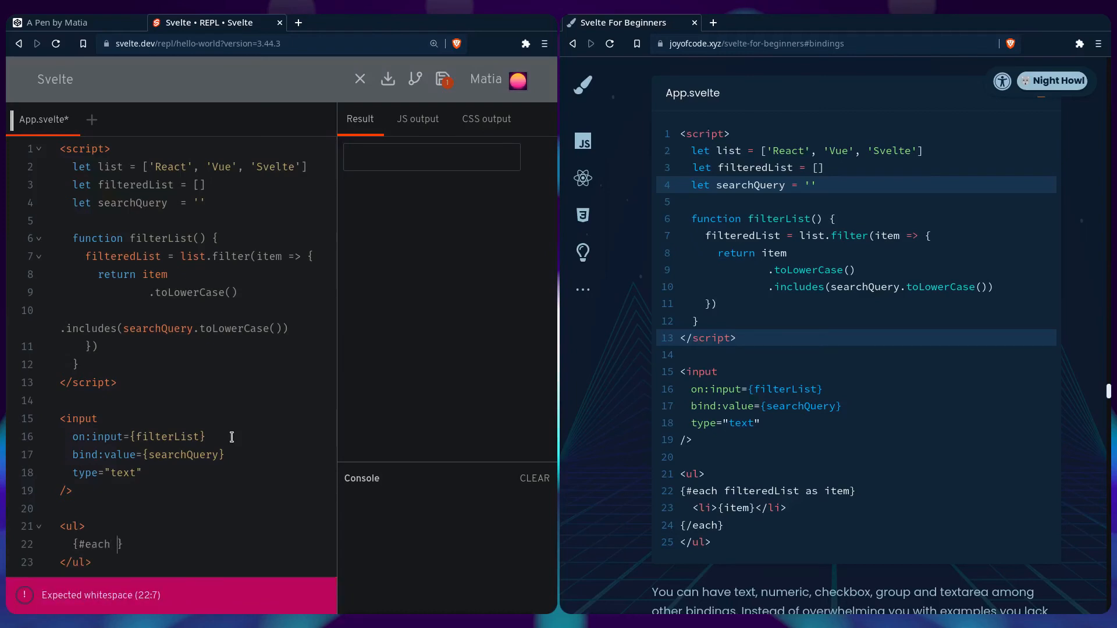
pyautogui.write('f')
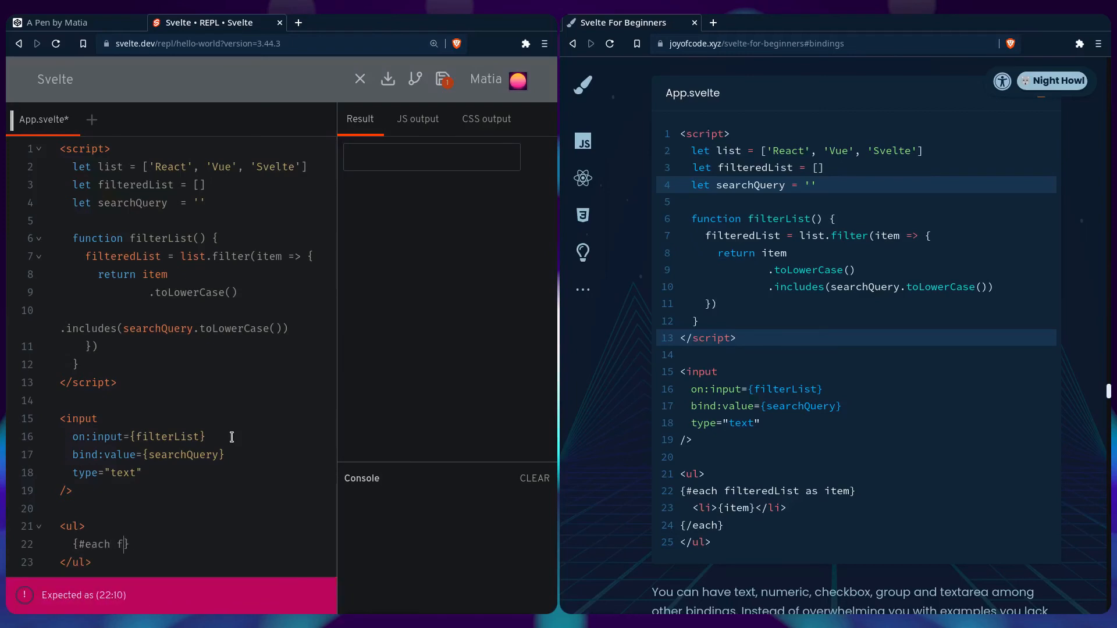
pyautogui.write('ilteredList as item')
pyautogui.write('<li></li>')
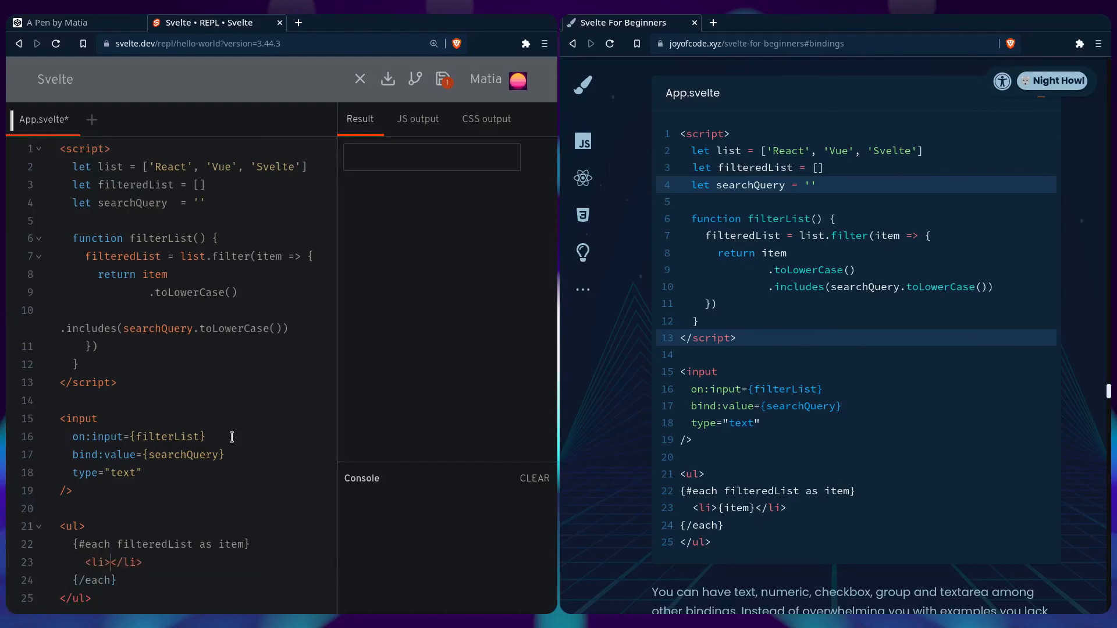
pyautogui.write('{item}')
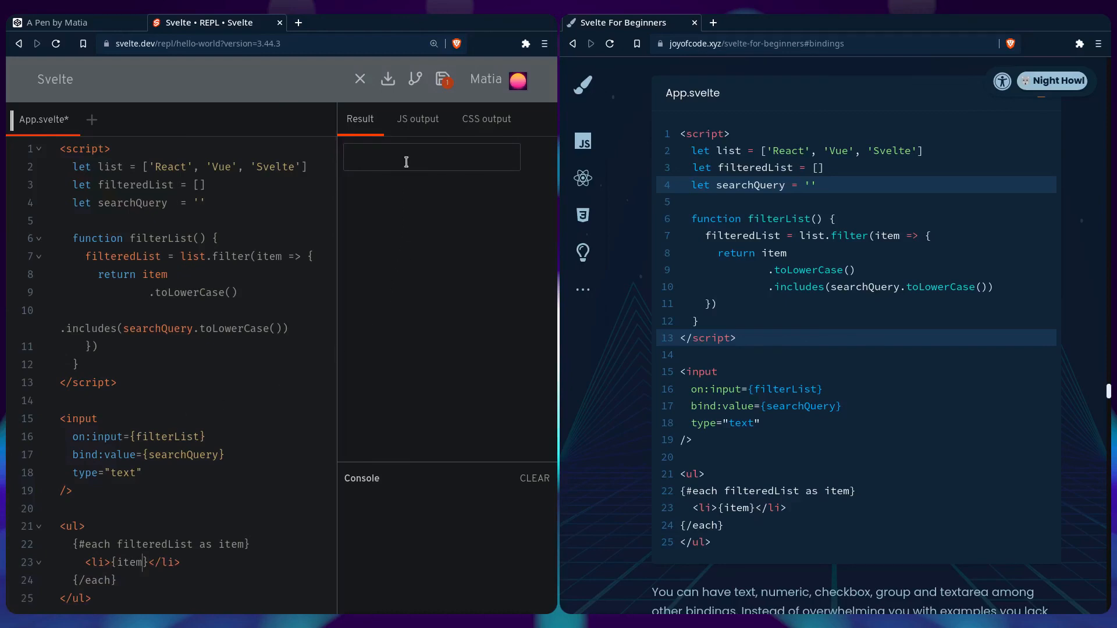
pyautogui.write('Reac')
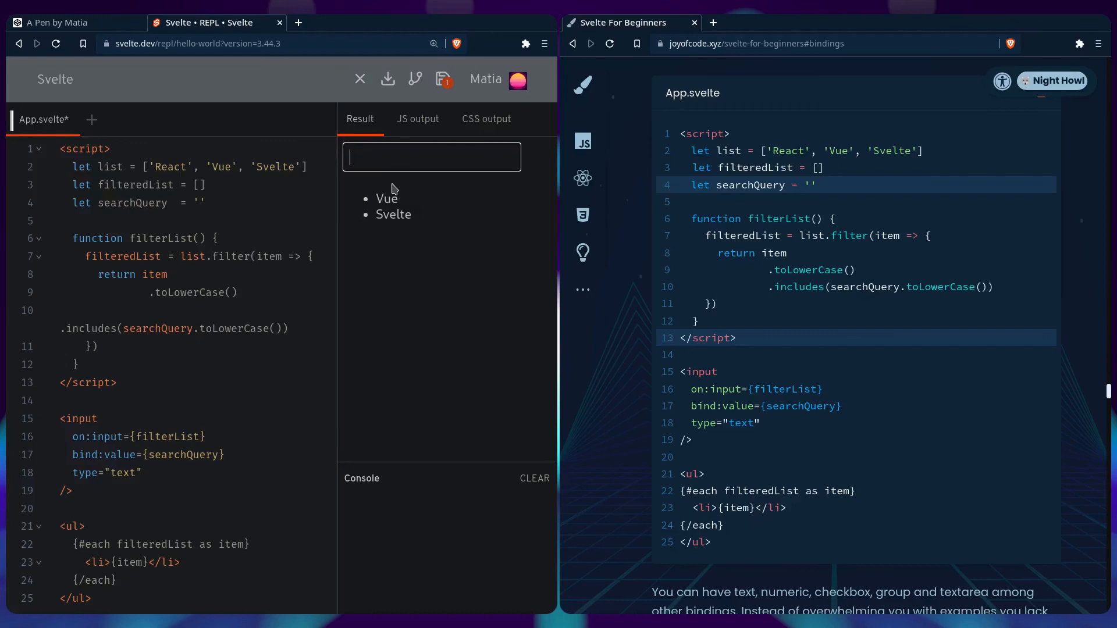
# - Type 'Vue', then 'Svelte' into the preview search box to filter the list
pyautogui.write('Vue')
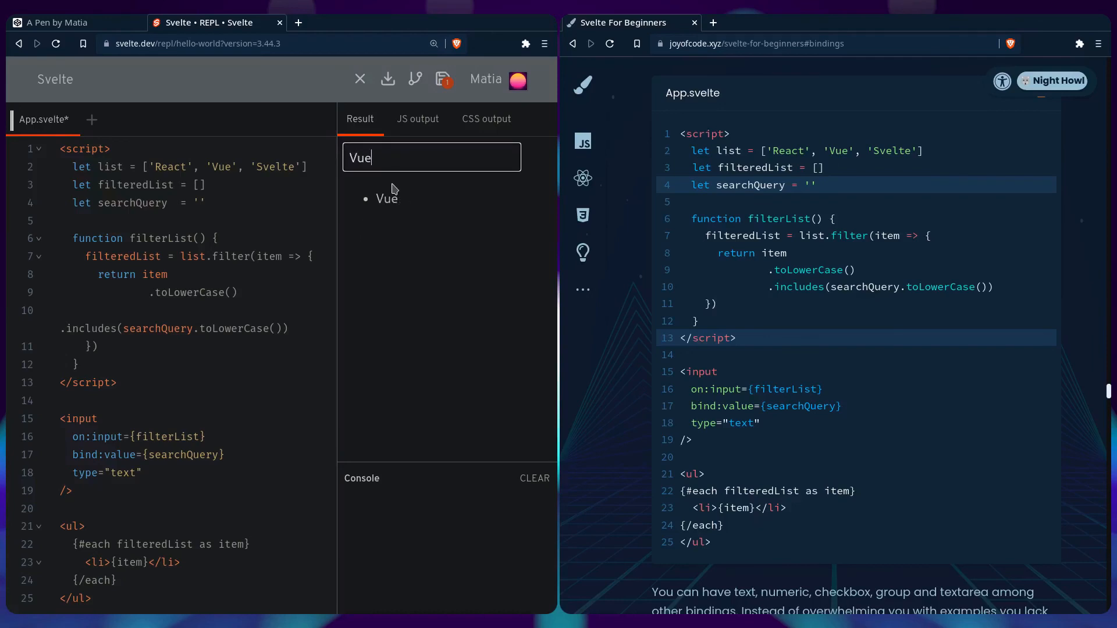
pyautogui.write('Sve')
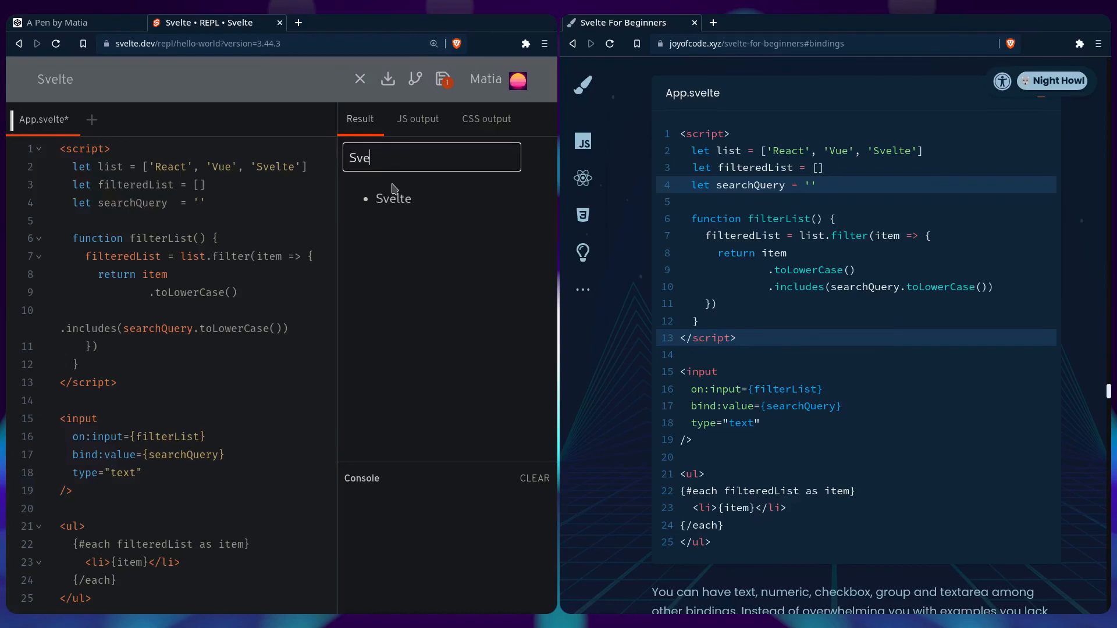
pyautogui.write('lte')
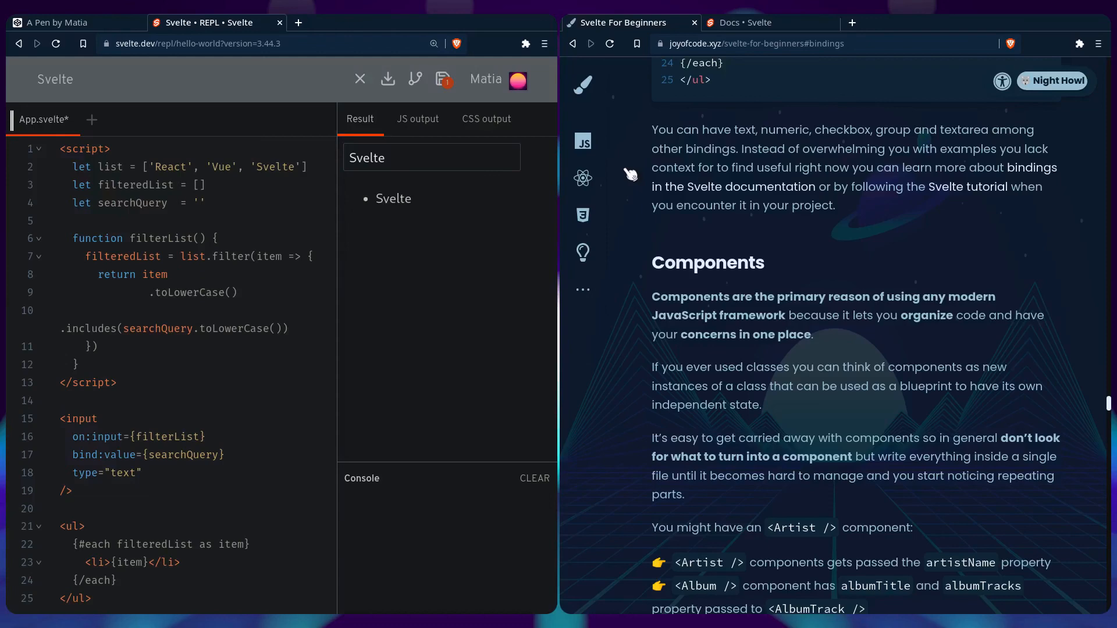
pyautogui.moveTo(641, 162)
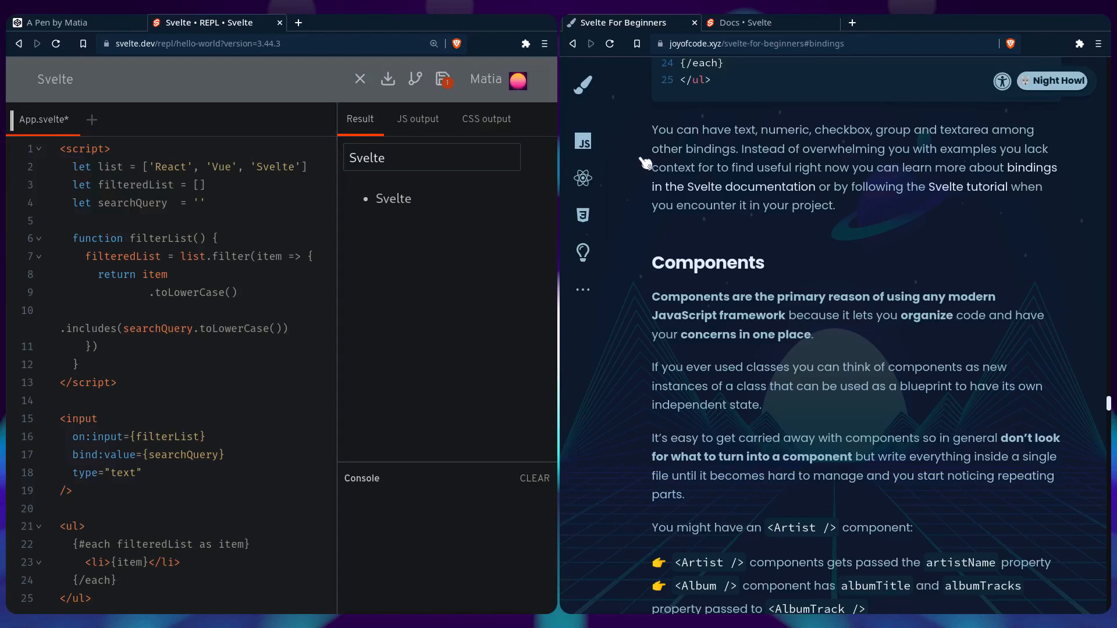
# - Switch to the Svelte Docs tab and scroll from bind:property down to Media element bindings
pyautogui.click(743, 22)
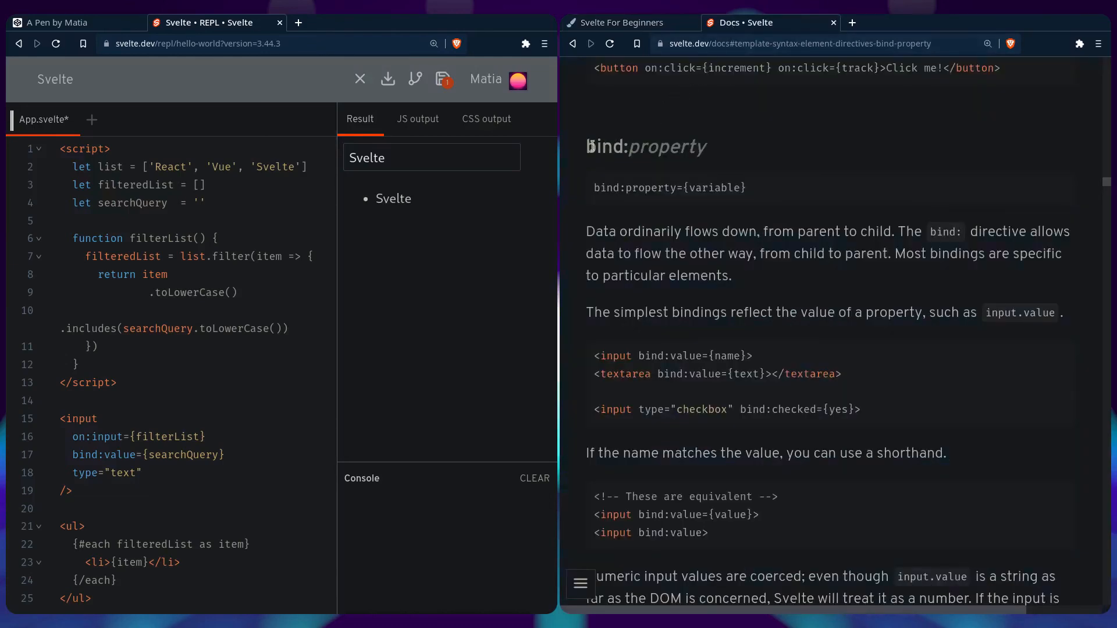
pyautogui.scroll(-3)
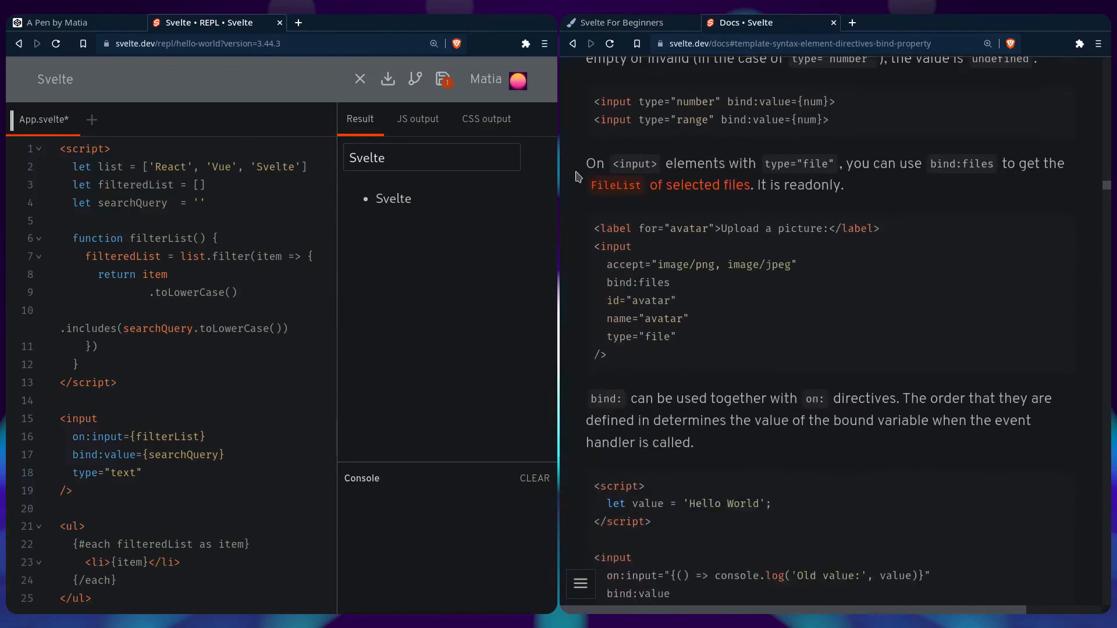
pyautogui.scroll(-3)
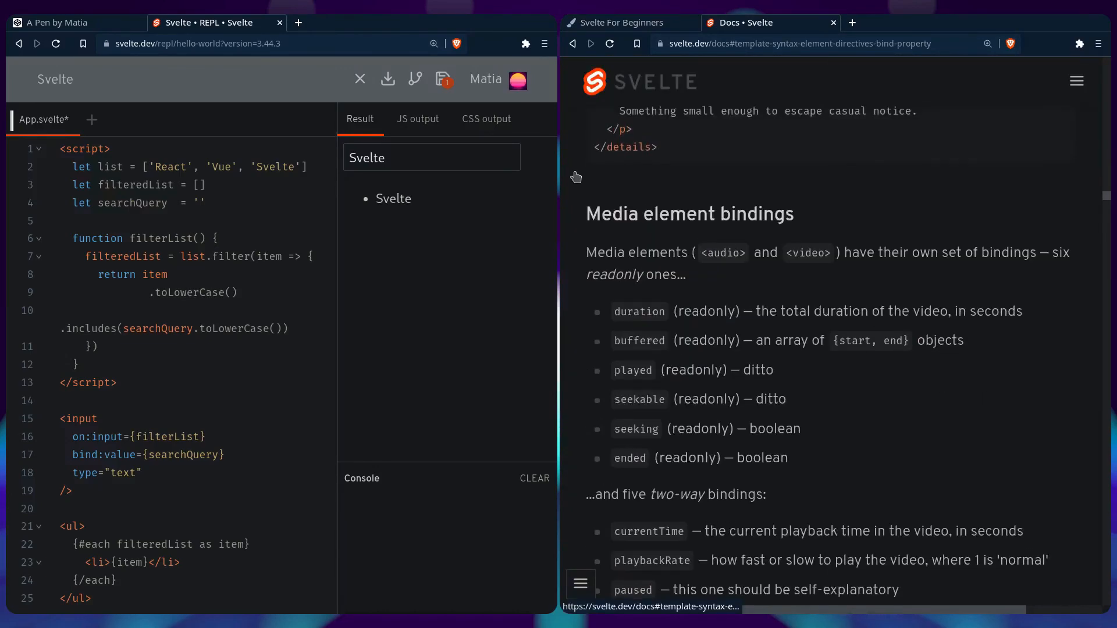
pyautogui.scroll(-3)
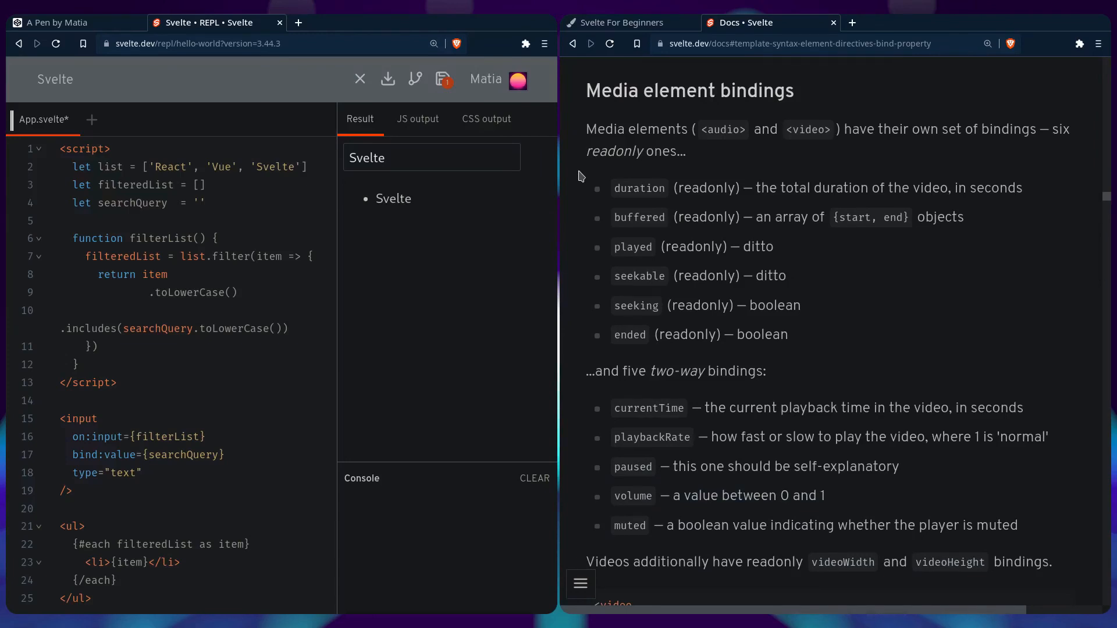
pyautogui.scroll(-3)
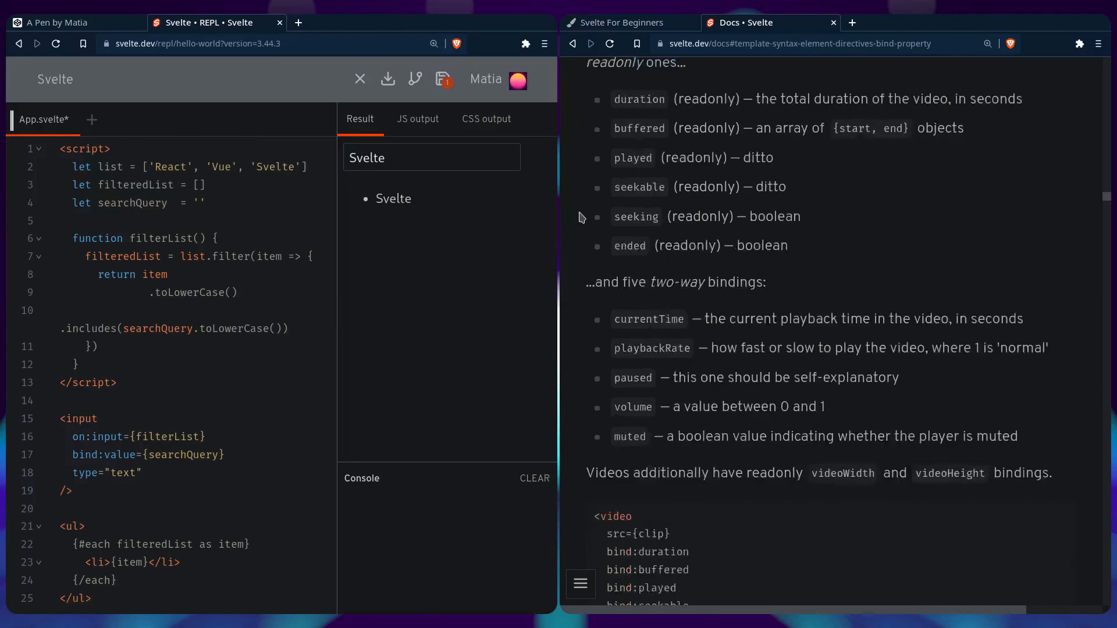
pyautogui.scroll(-3)
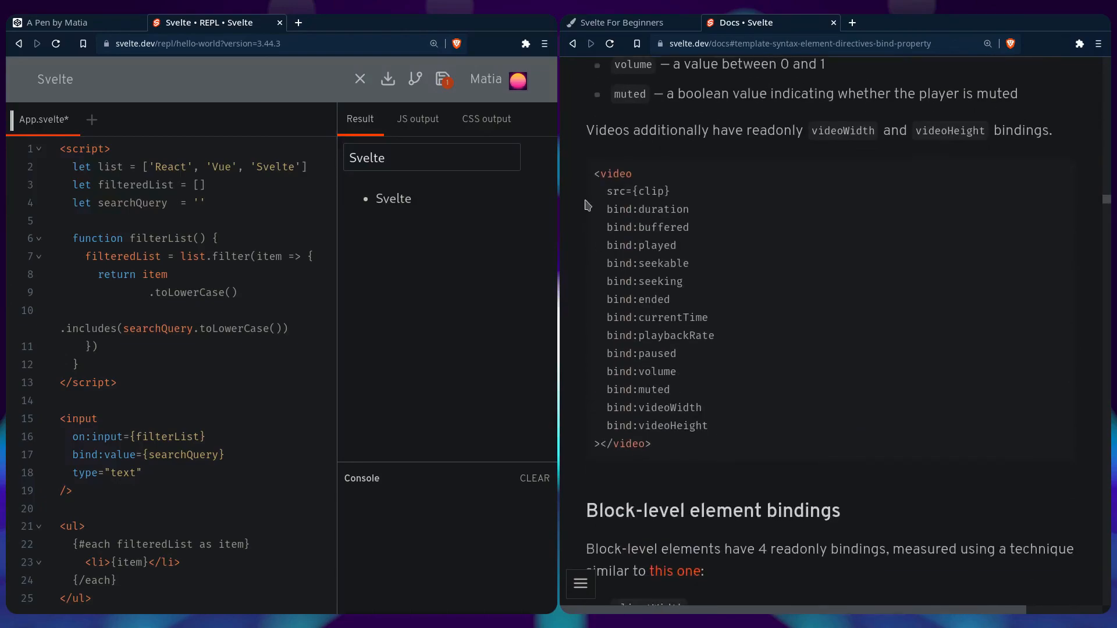